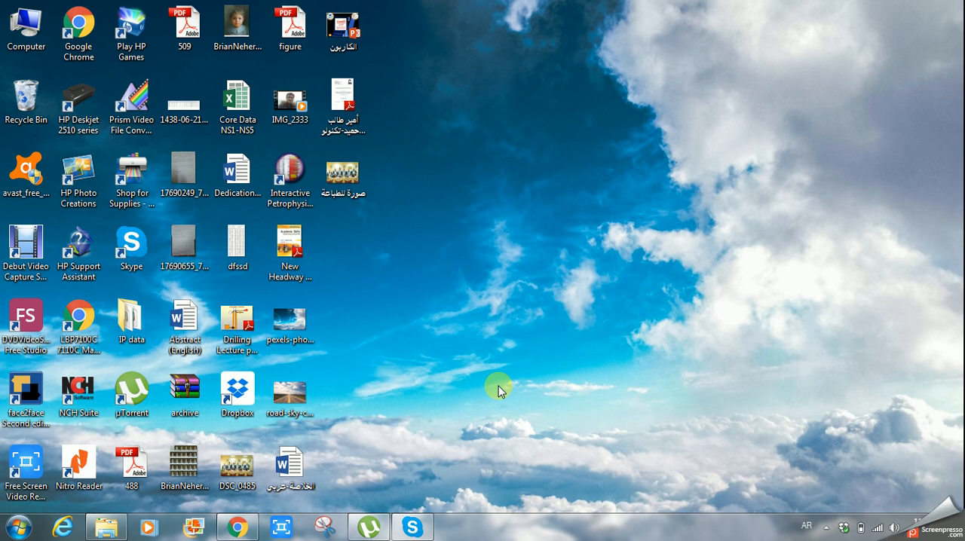
pyautogui.moveTo(459, 419)
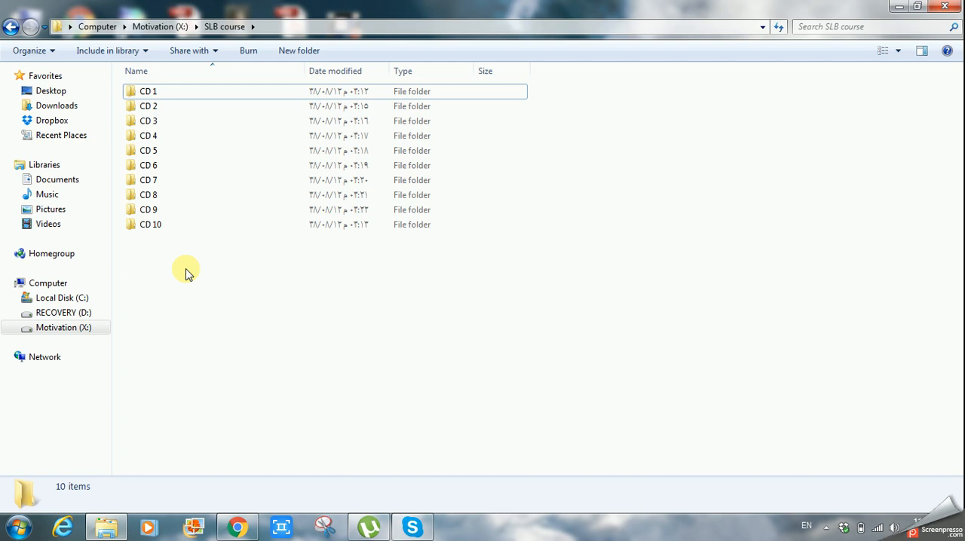
pyautogui.moveTo(179, 281)
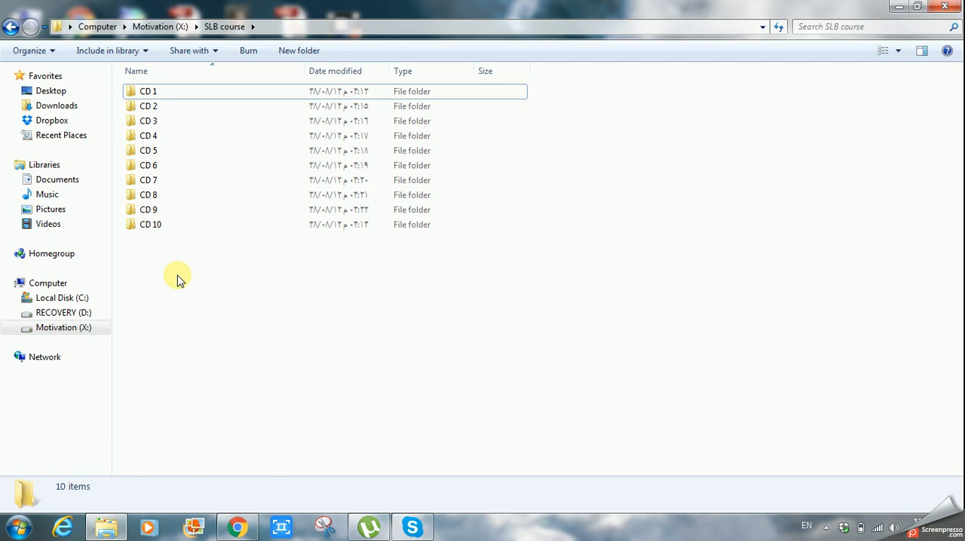
pyautogui.moveTo(237, 525)
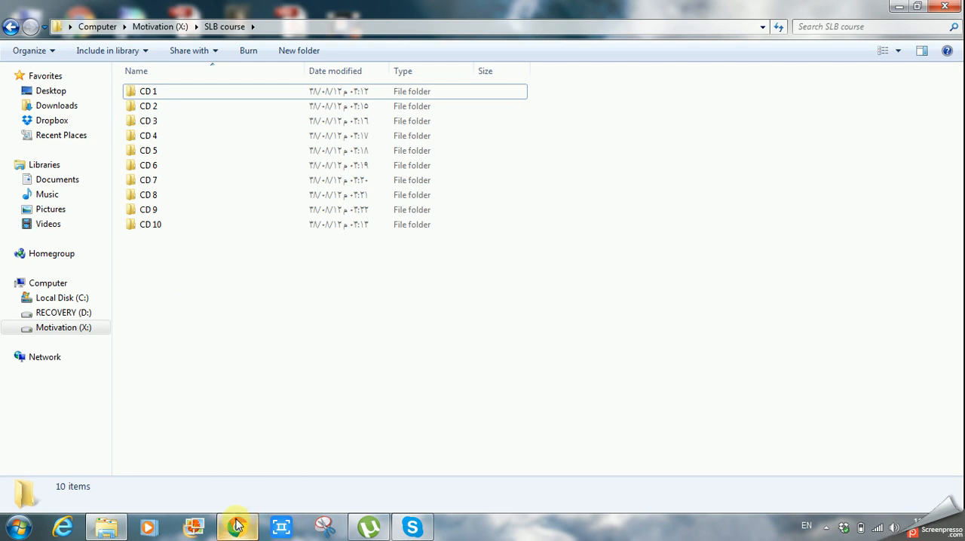
# Bring Chrome forward and scroll the Schlumberger course page down to the CD download links.
pyautogui.click(236, 526)
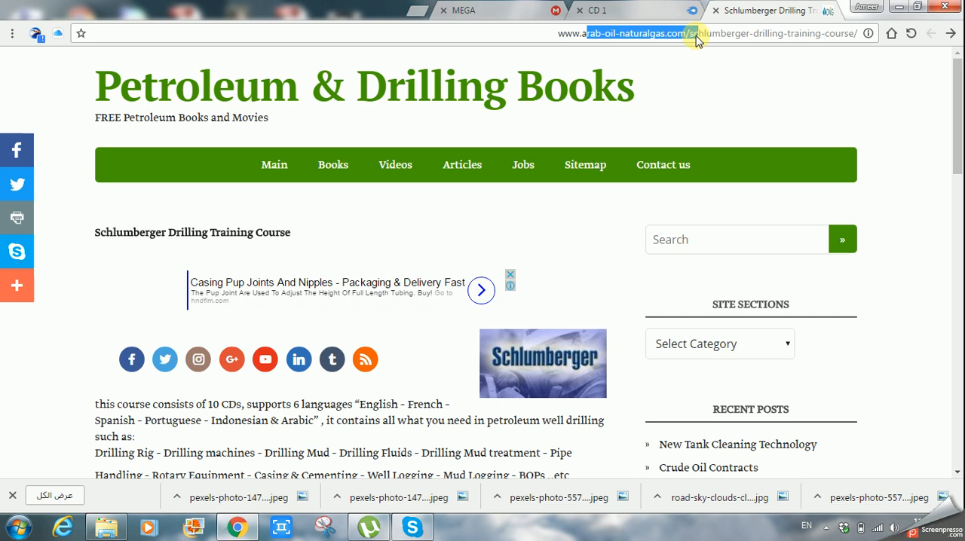
pyautogui.scroll(-3)
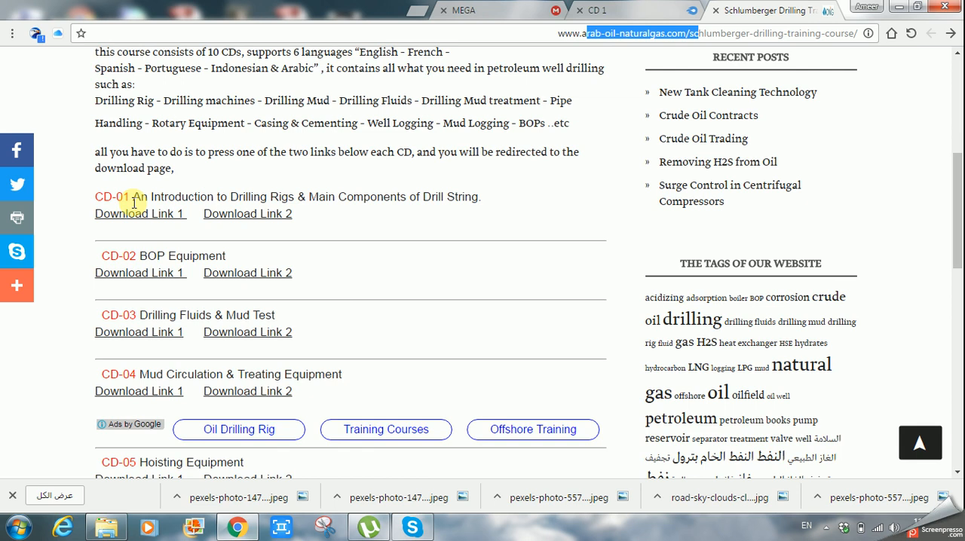
pyautogui.scroll(-3)
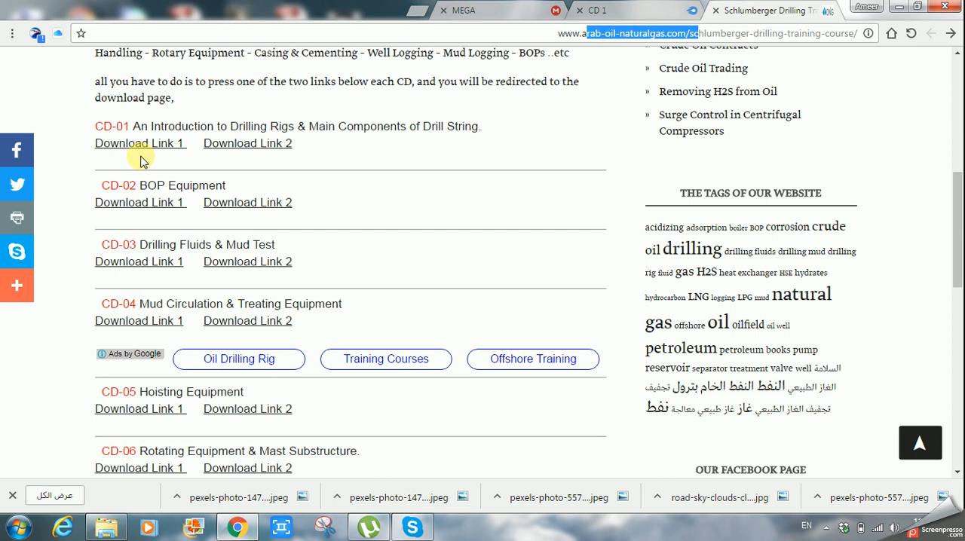
pyautogui.moveTo(354, 150)
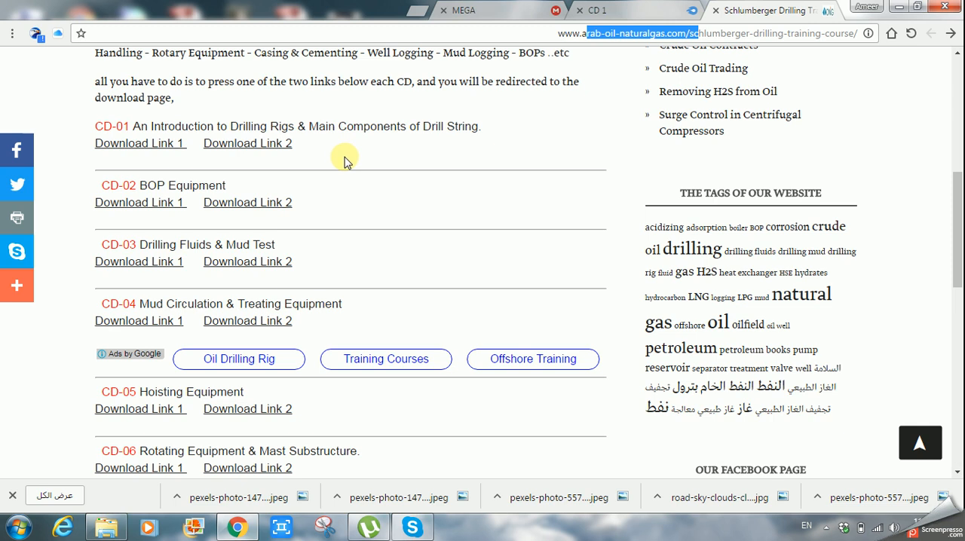
pyautogui.moveTo(197, 166)
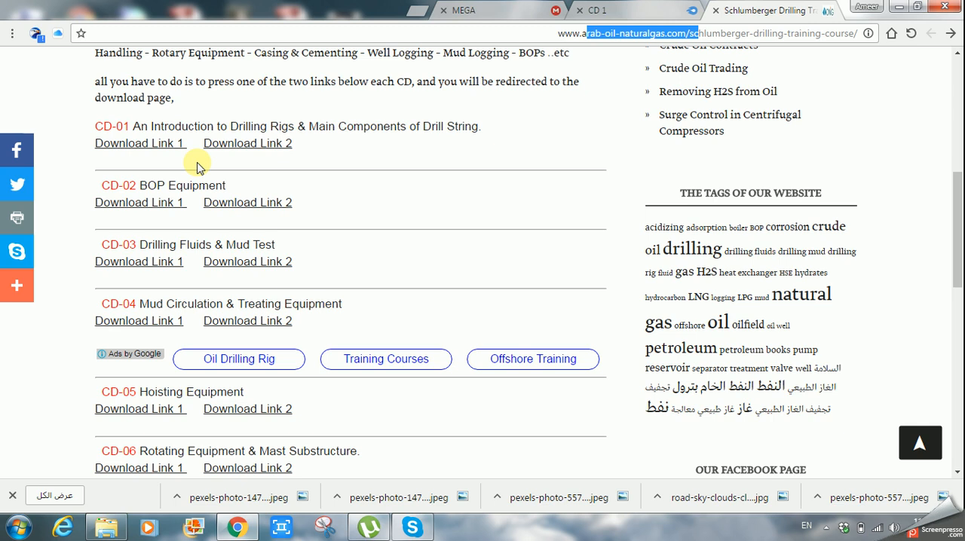
pyautogui.moveTo(145, 184)
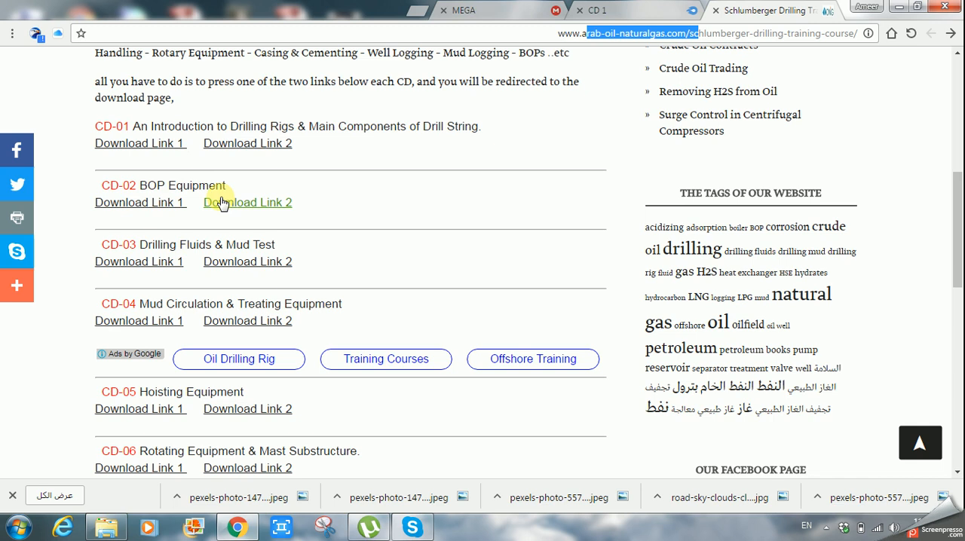
pyautogui.moveTo(308, 202)
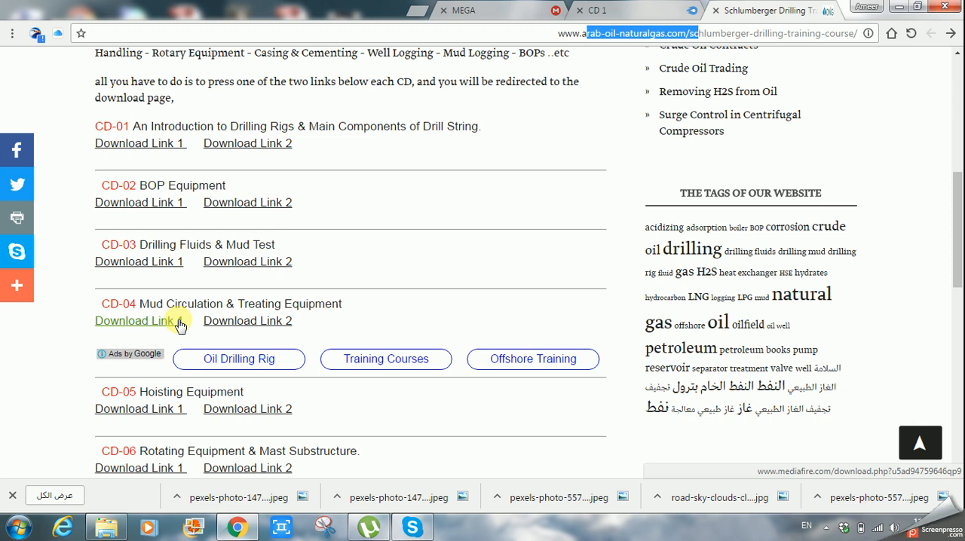
pyautogui.moveTo(277, 300)
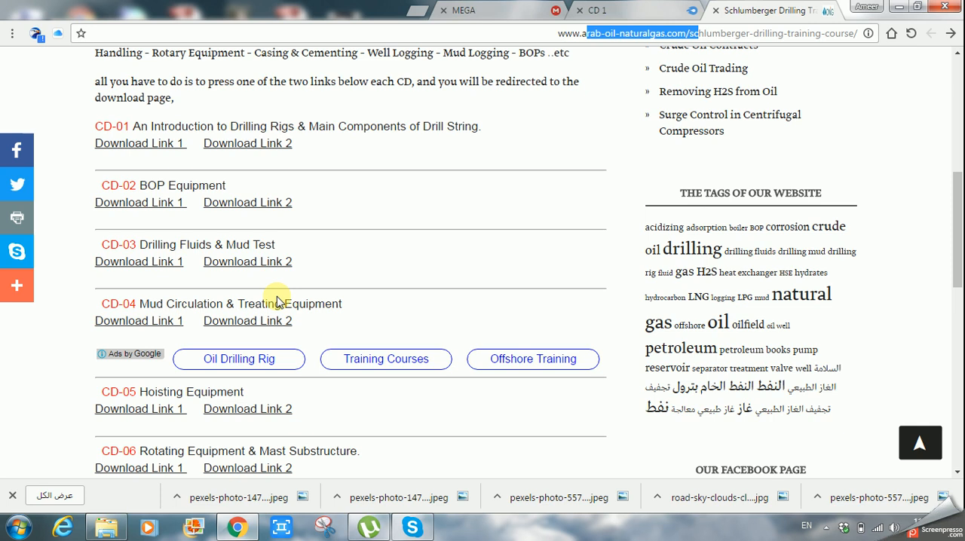
pyautogui.doubleClick(128, 304)
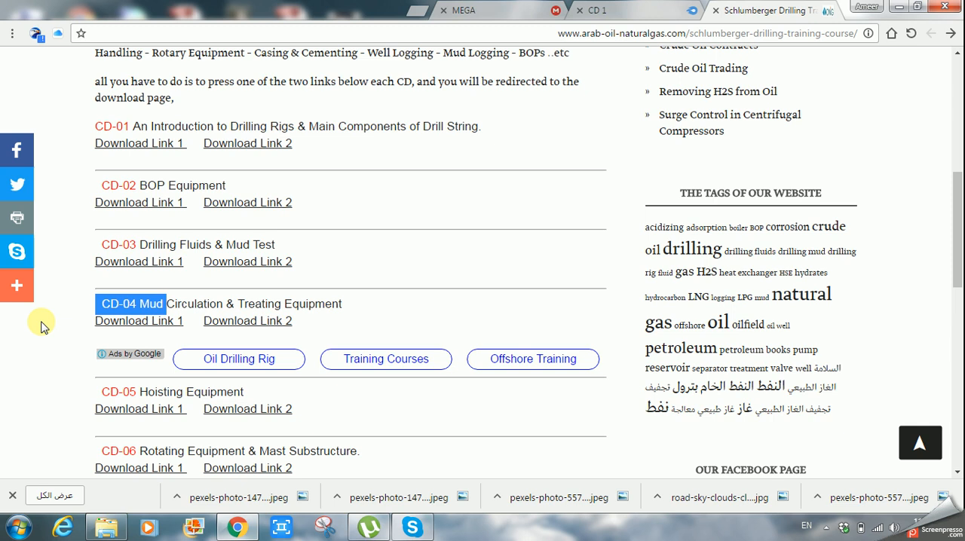
pyautogui.scroll(-3)
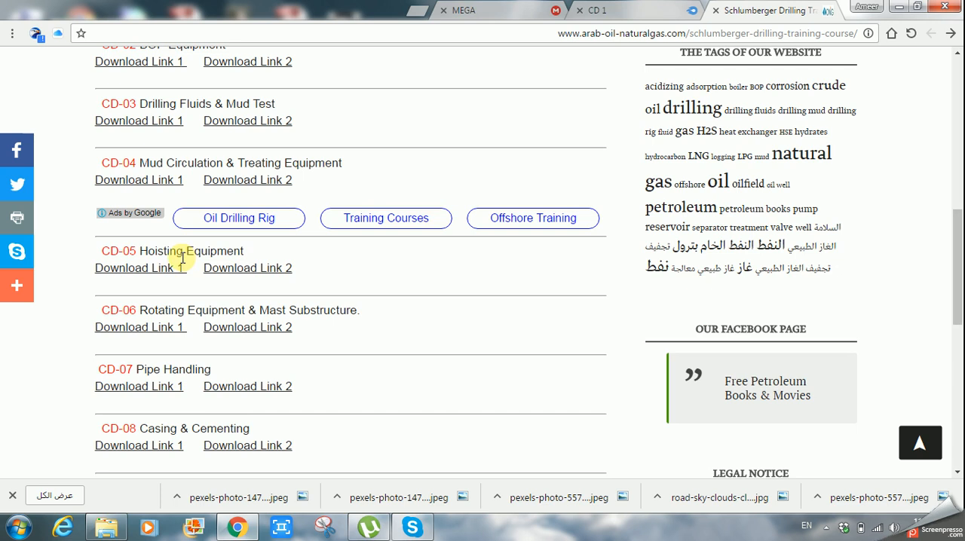
pyautogui.moveTo(141, 314)
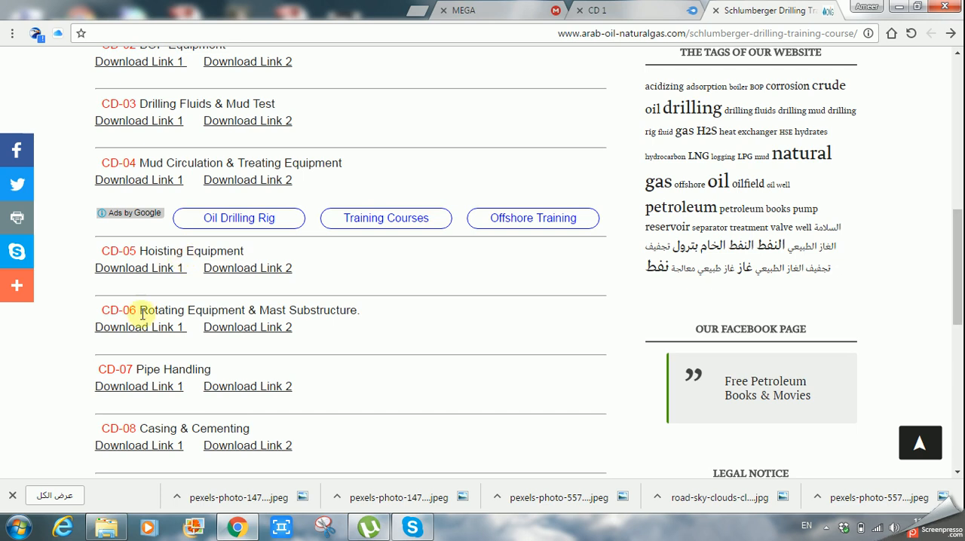
pyautogui.moveTo(371, 310)
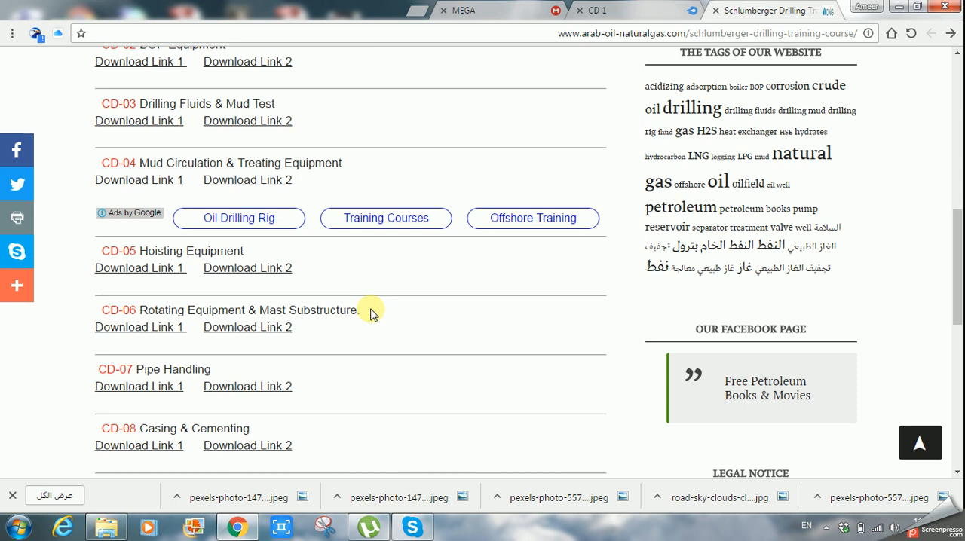
pyautogui.scroll(-3)
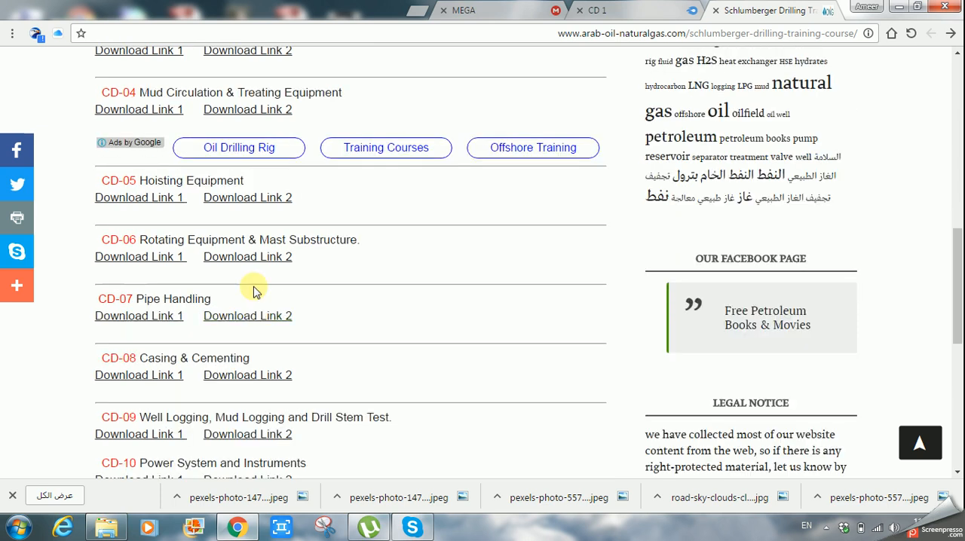
pyautogui.moveTo(72, 251)
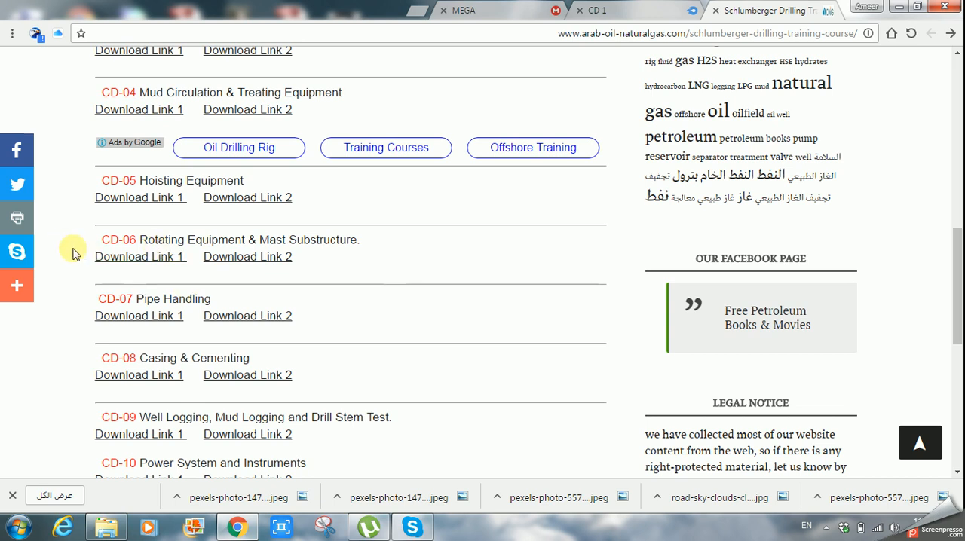
pyautogui.moveTo(106, 293)
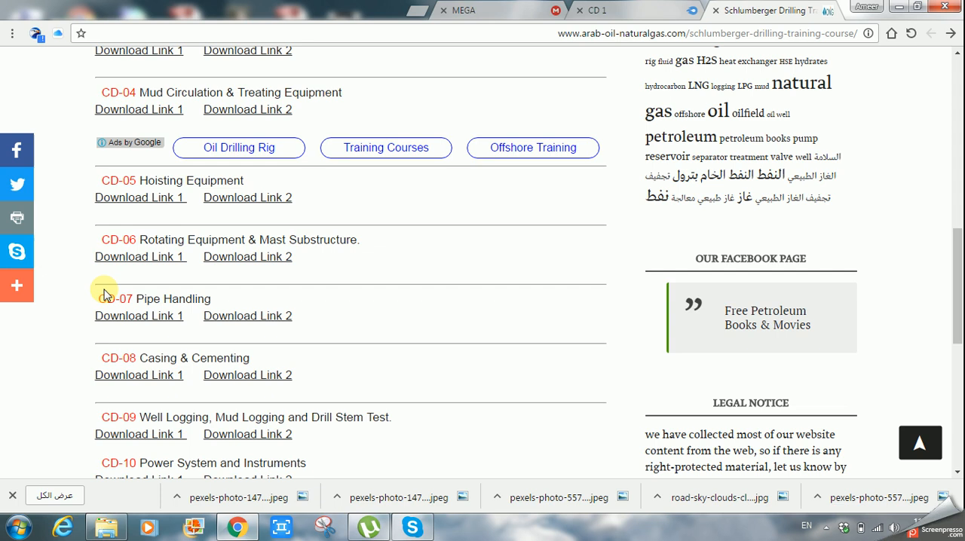
pyautogui.moveTo(217, 302)
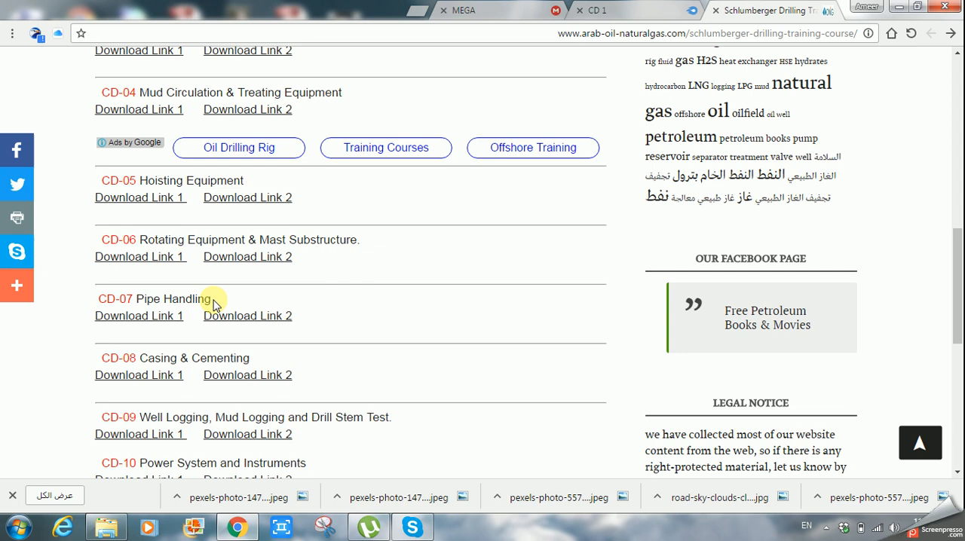
# Highlight the CD-08 Casing & Cementing title in the course list.
pyautogui.doubleClick(175, 359)
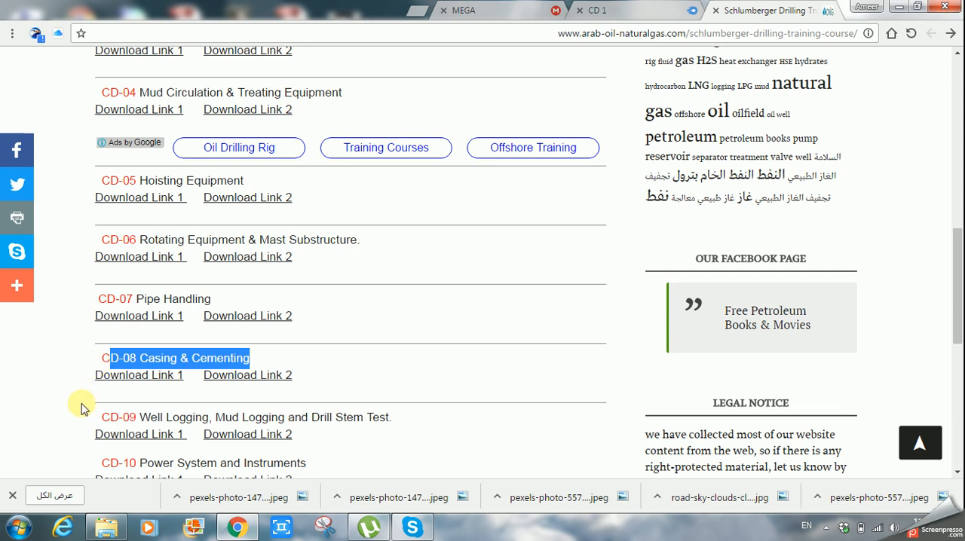
pyautogui.moveTo(103, 419)
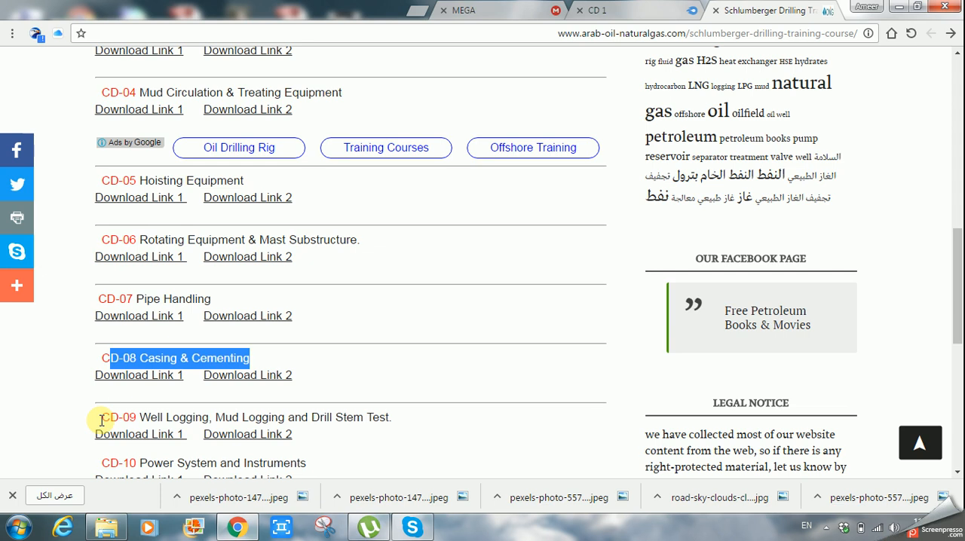
pyautogui.scroll(-3)
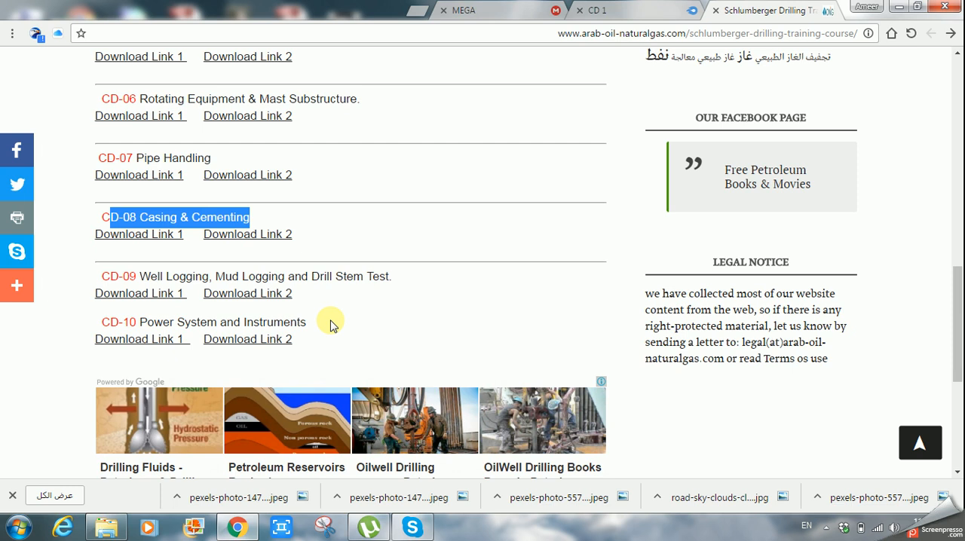
pyautogui.moveTo(314, 329)
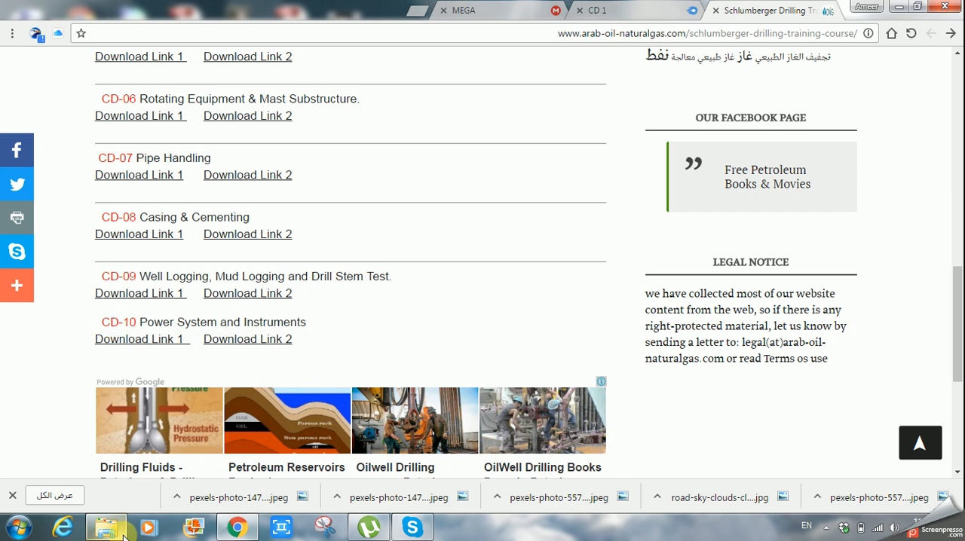
pyautogui.scroll(3)
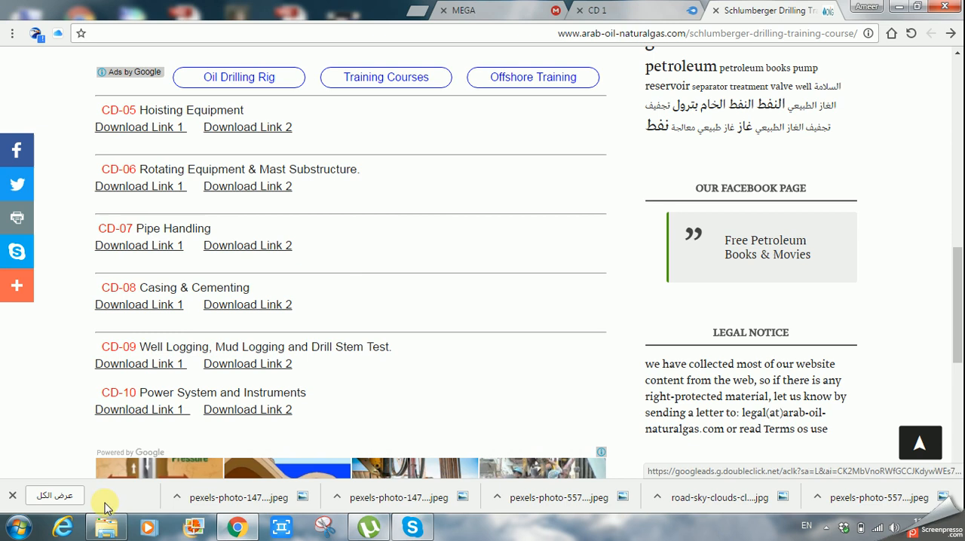
pyautogui.click(106, 525)
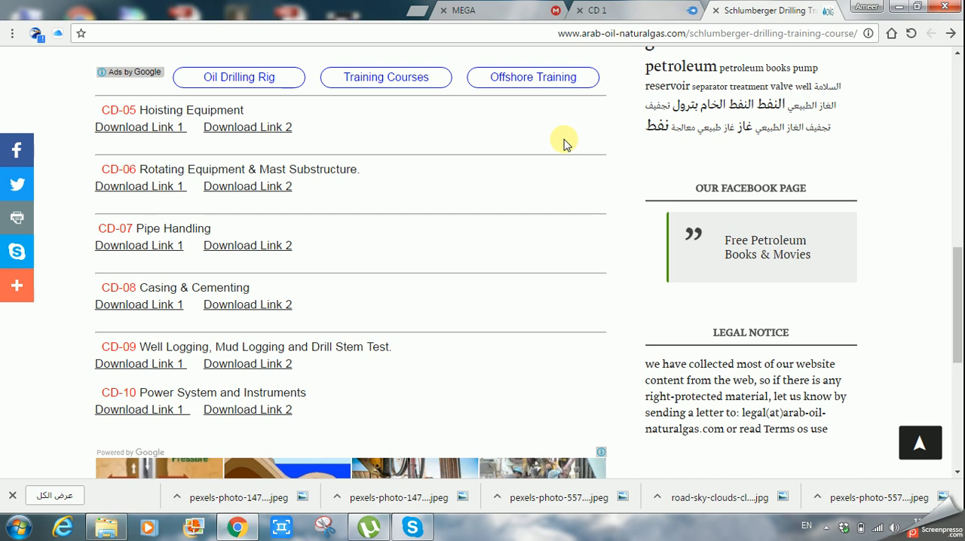
pyautogui.scroll(3)
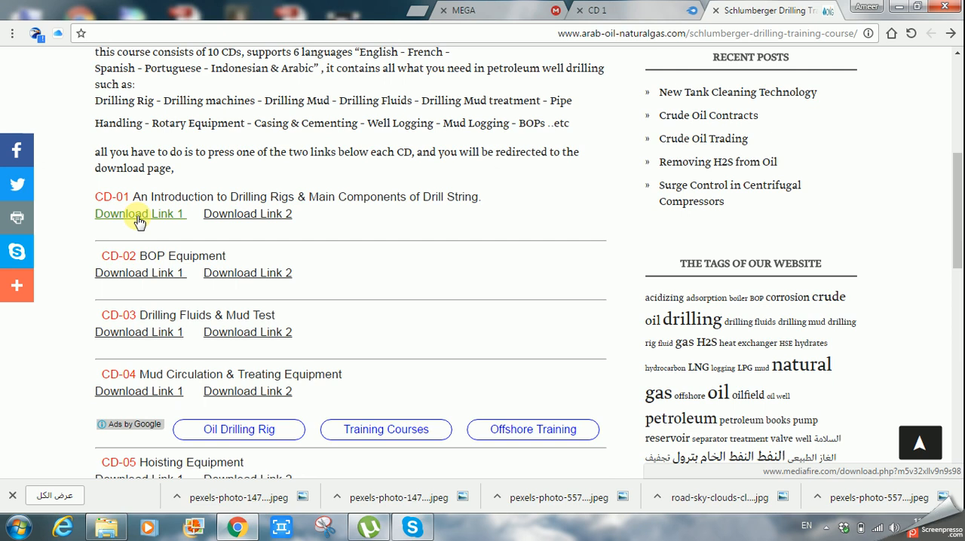
# Open both CD-01 download sources: the MediaFire page and the MEGA page for CD 1.rar.
pyautogui.click(139, 214)
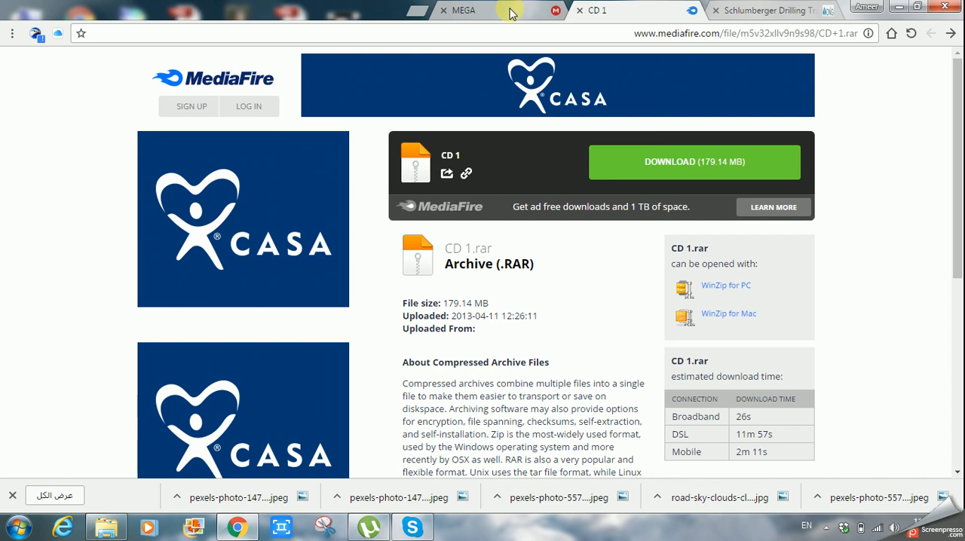
pyautogui.click(766, 11)
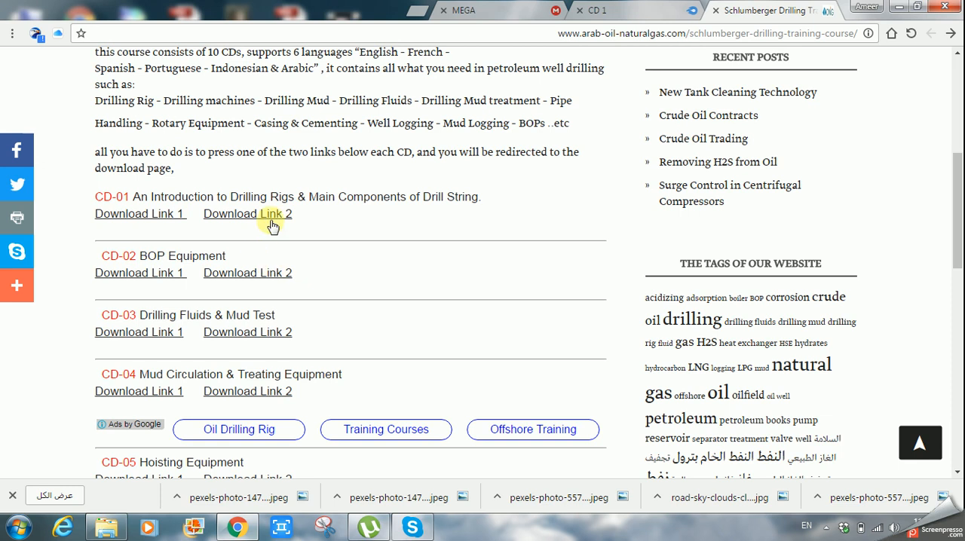
pyautogui.click(247, 214)
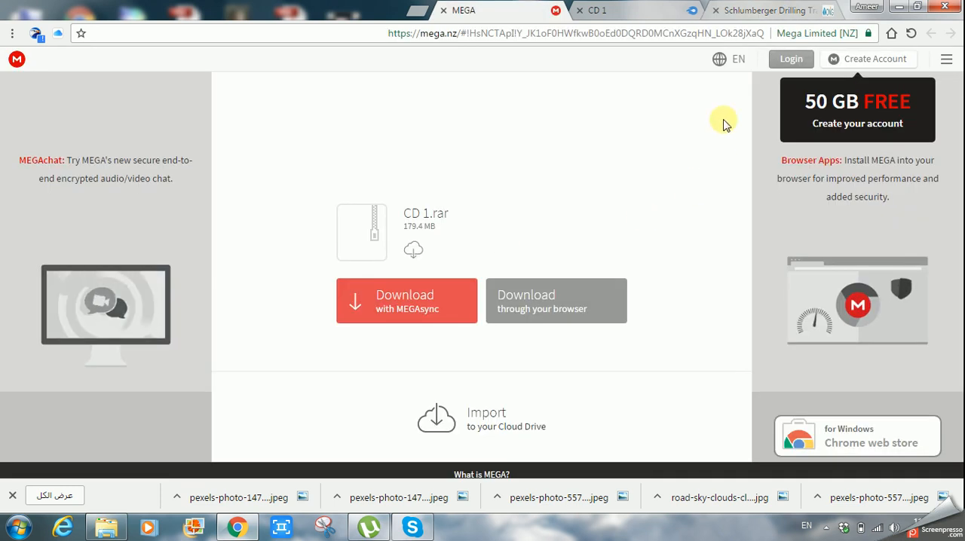
pyautogui.moveTo(726, 28)
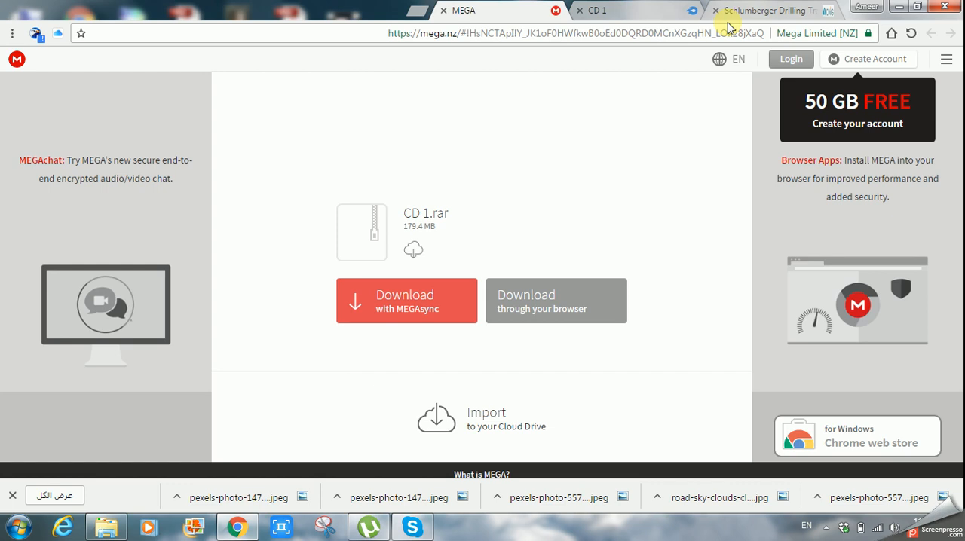
pyautogui.moveTo(766, 9)
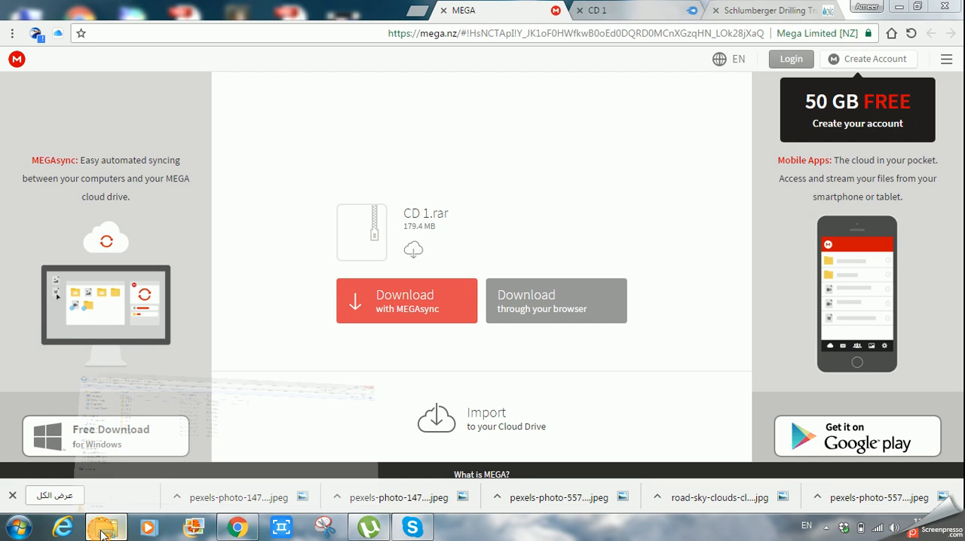
# Switch from the MEGA page to Windows Explorer showing the extracted CD 8 folder.
pyautogui.click(105, 526)
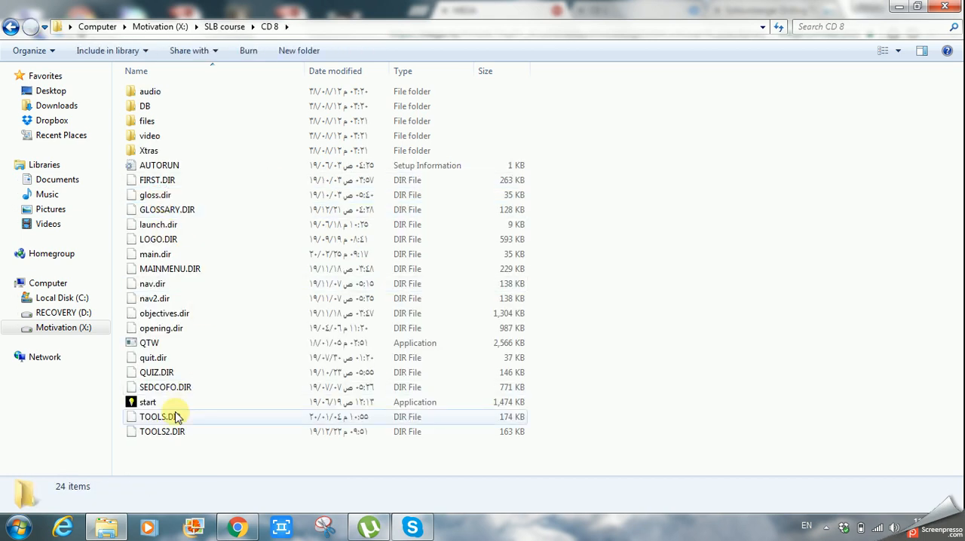
# Launch the start application from the CD 8 course folder.
pyautogui.click(147, 401)
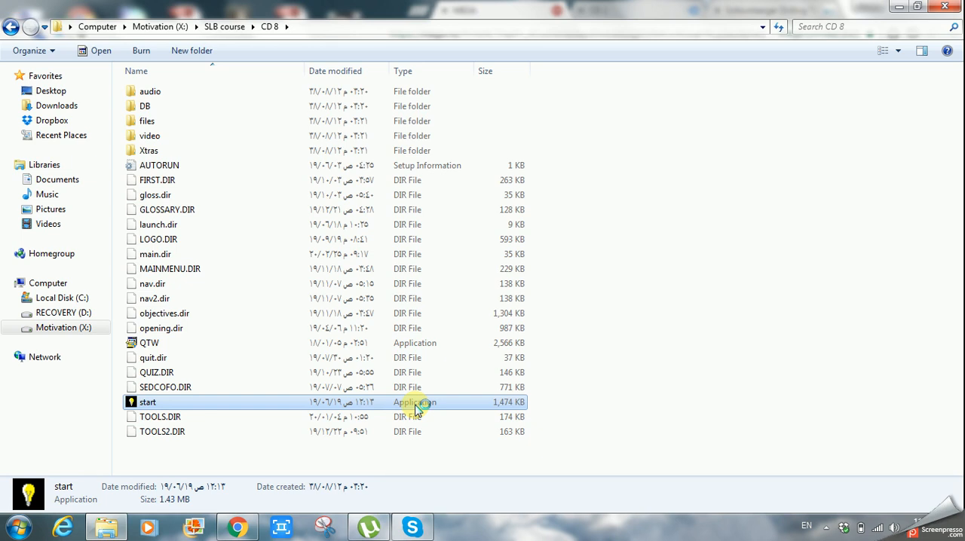
pyautogui.moveTo(538, 365)
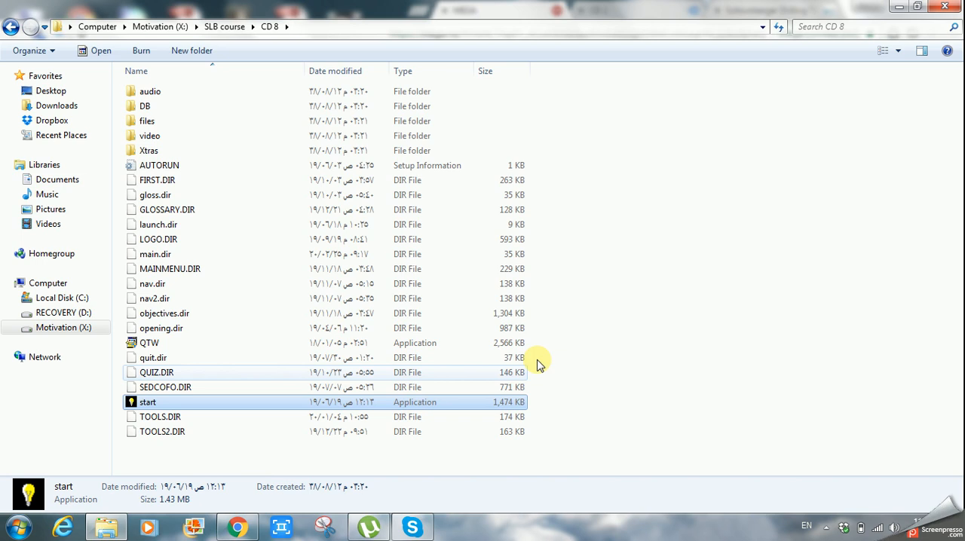
pyautogui.doubleClick(148, 401)
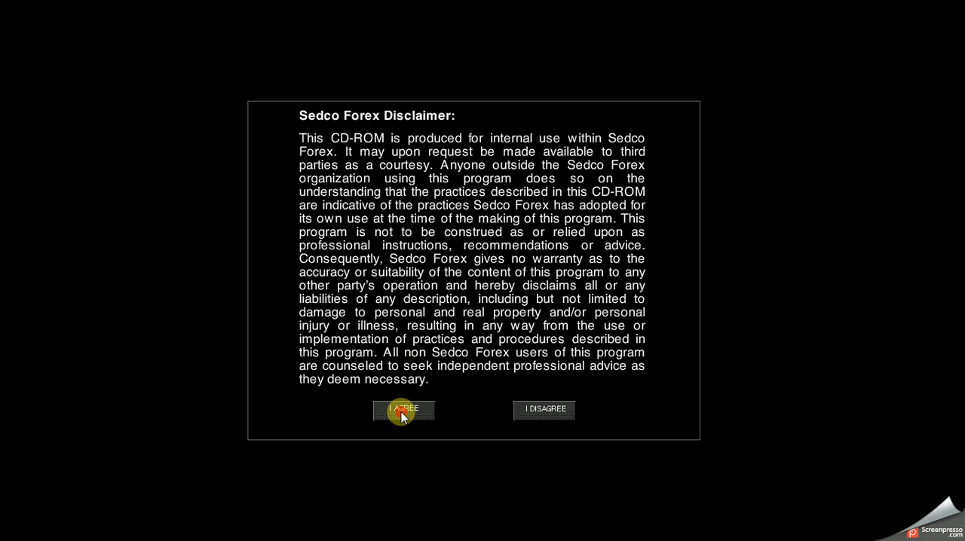
# Accept the Sedco Forex disclaimer with I AGREE to reach the Tools screen.
pyautogui.click(404, 410)
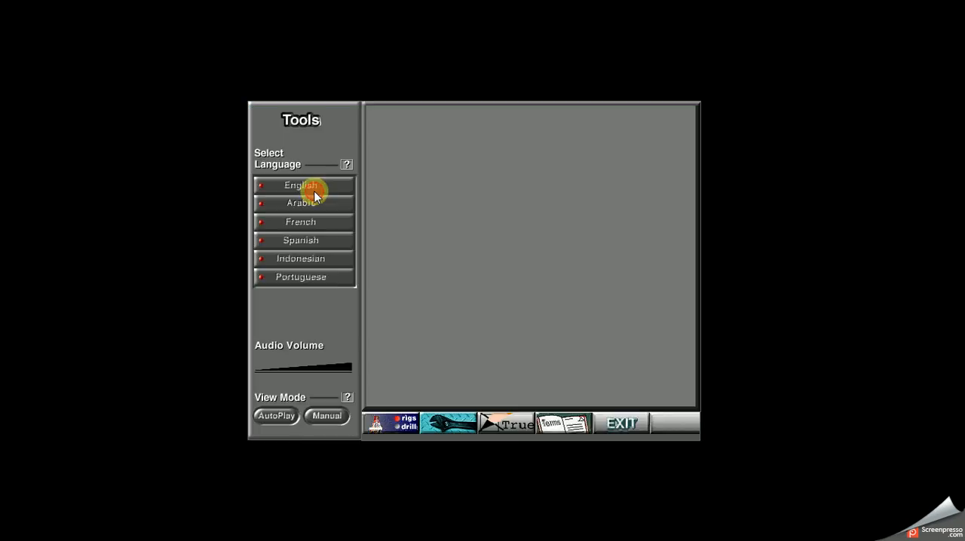
# Choose English with AutoPlay on the Tools screen and continue to the Casing and Cementing main menu.
pyautogui.click(389, 422)
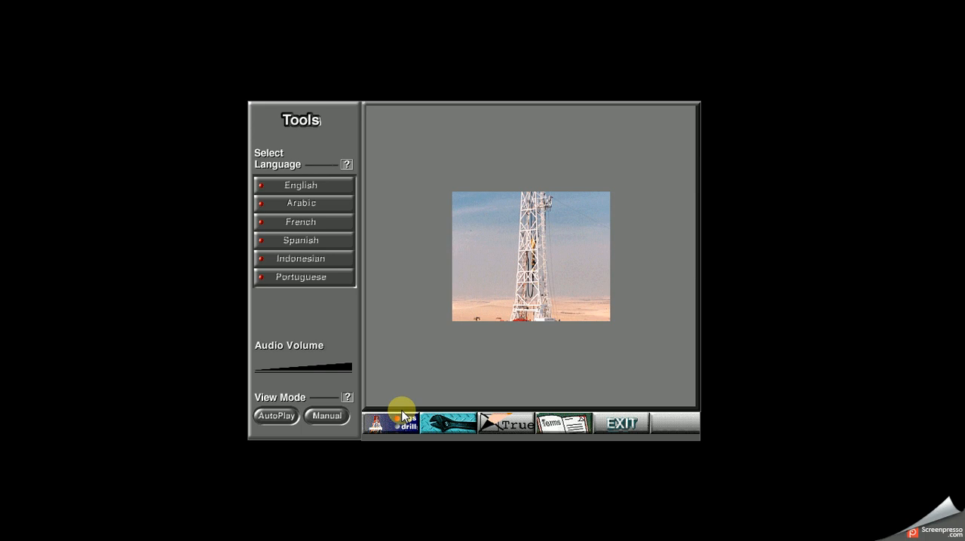
pyautogui.click(275, 416)
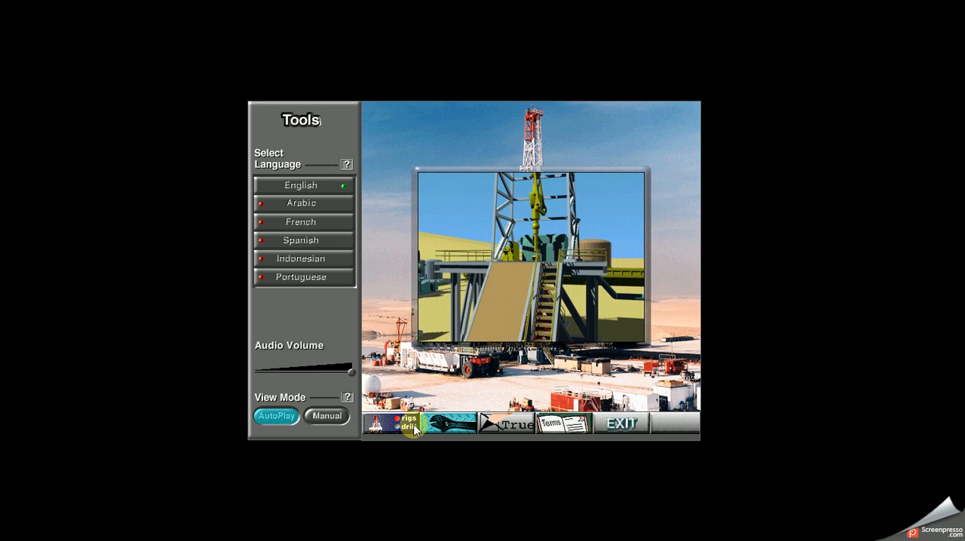
pyautogui.click(389, 423)
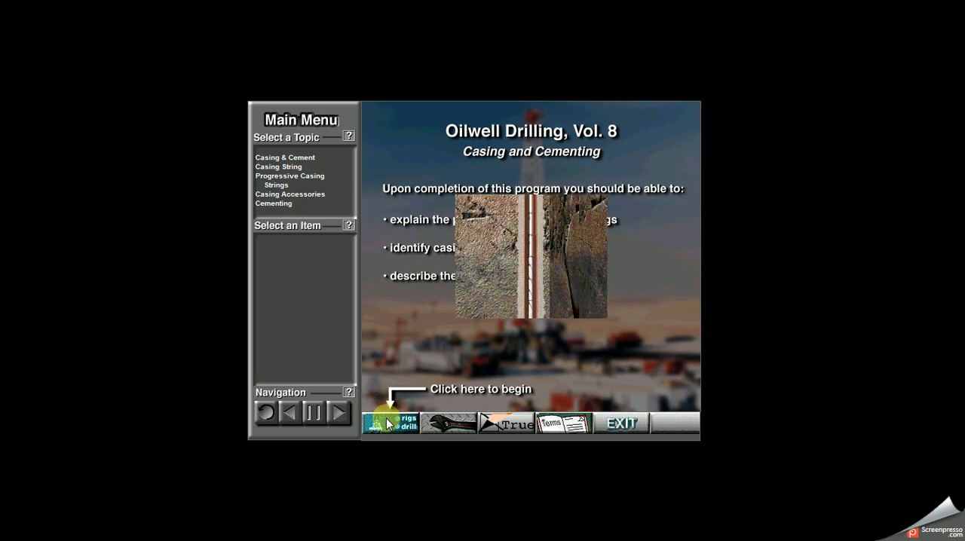
# Begin the course, play the Casing & Cement overview, advance one step and pause it.
pyautogui.click(389, 422)
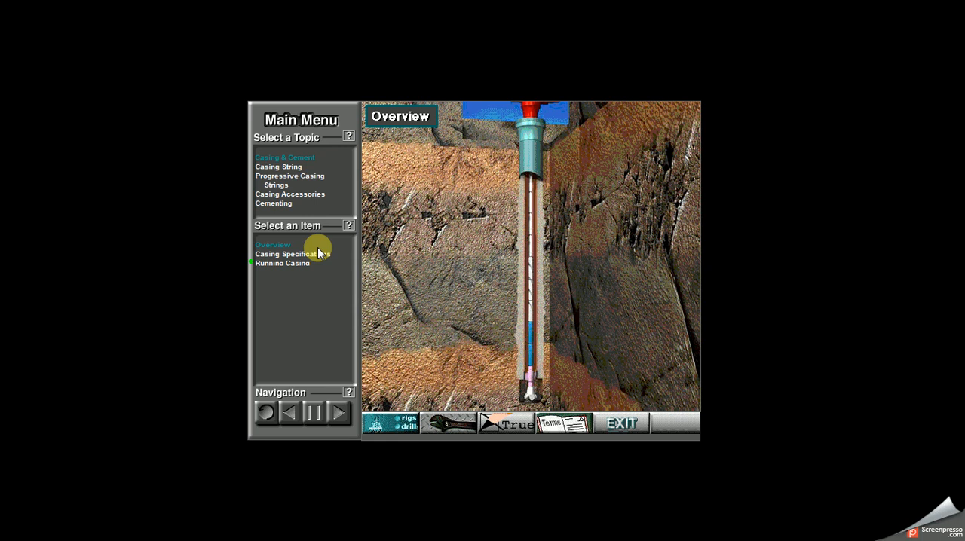
pyautogui.click(339, 415)
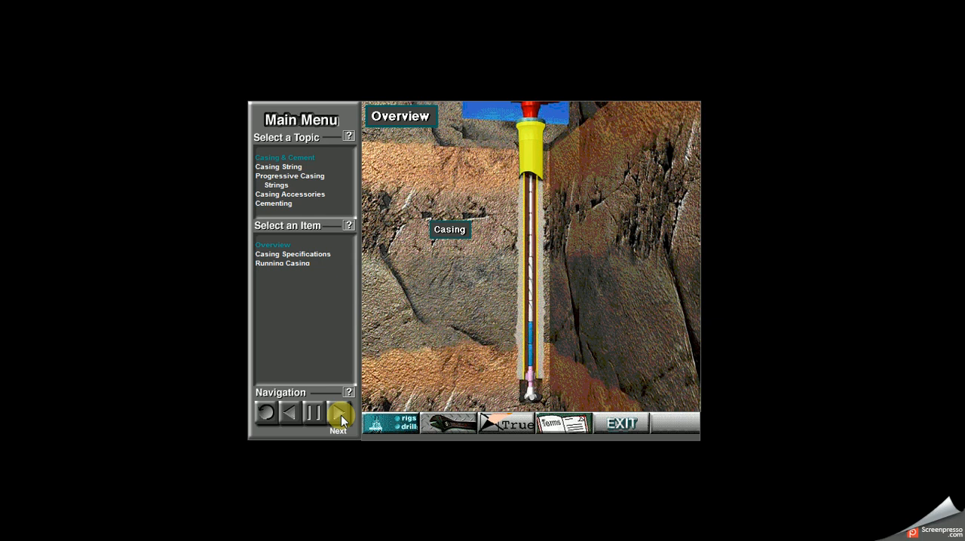
pyautogui.click(339, 413)
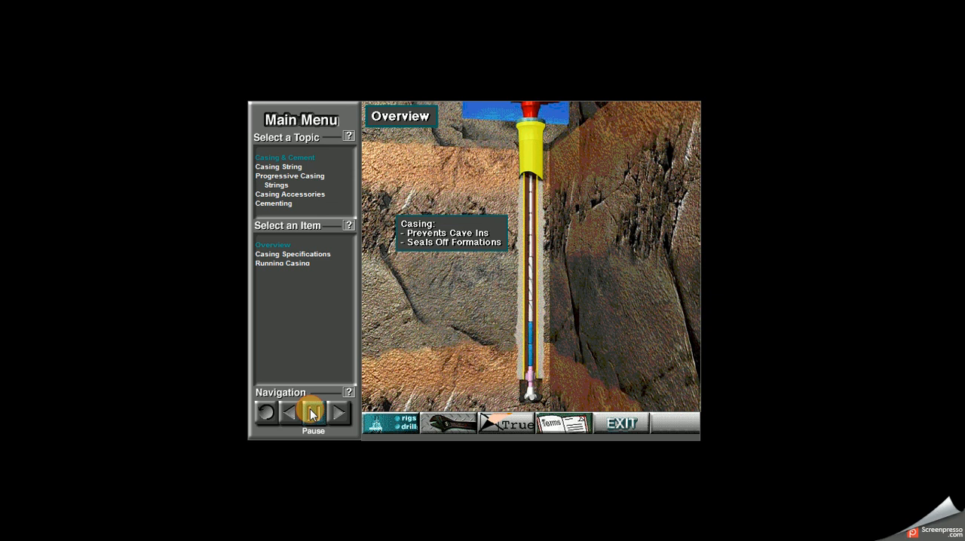
pyautogui.click(312, 413)
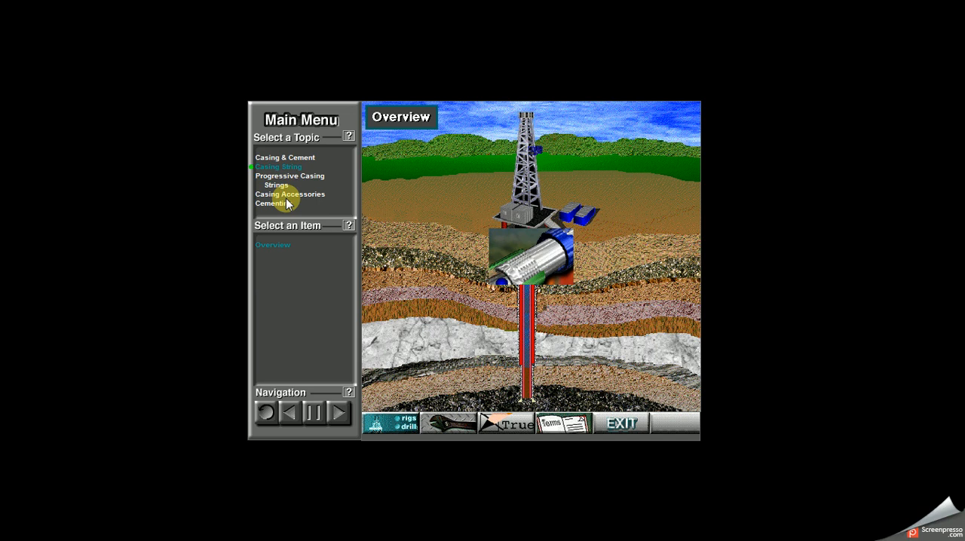
# Load the Cementing topic's overview on isolating oil, gas and water zones, then move to Casing Point.
pyautogui.click(289, 193)
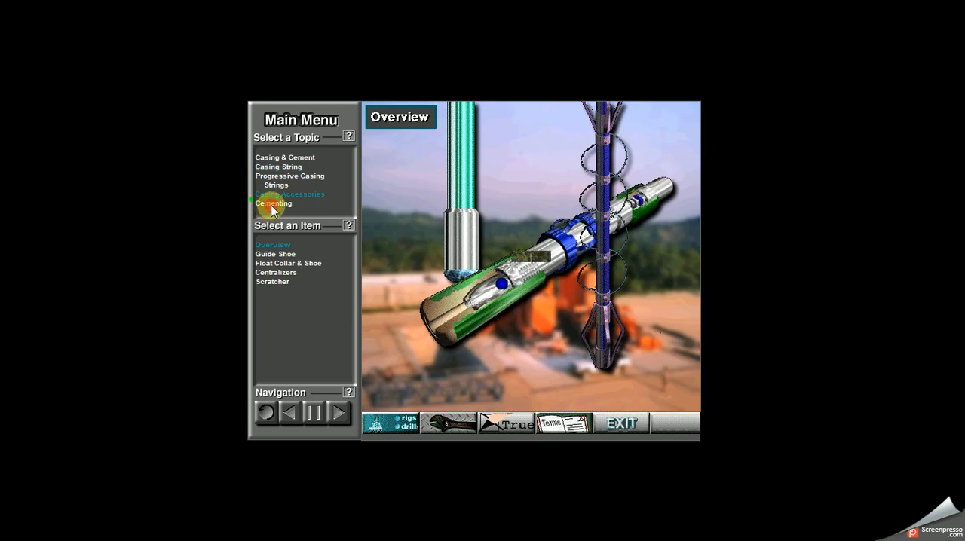
pyautogui.click(273, 204)
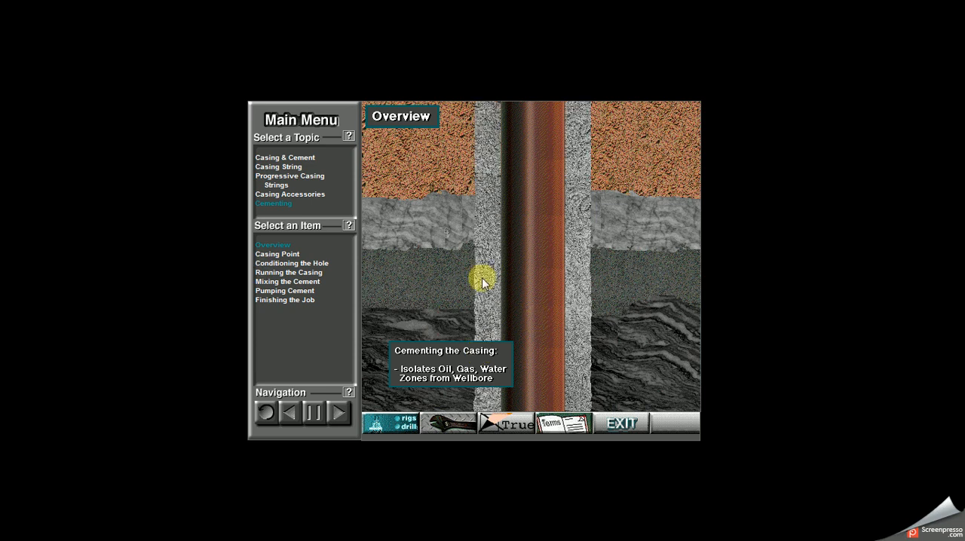
pyautogui.moveTo(582, 292)
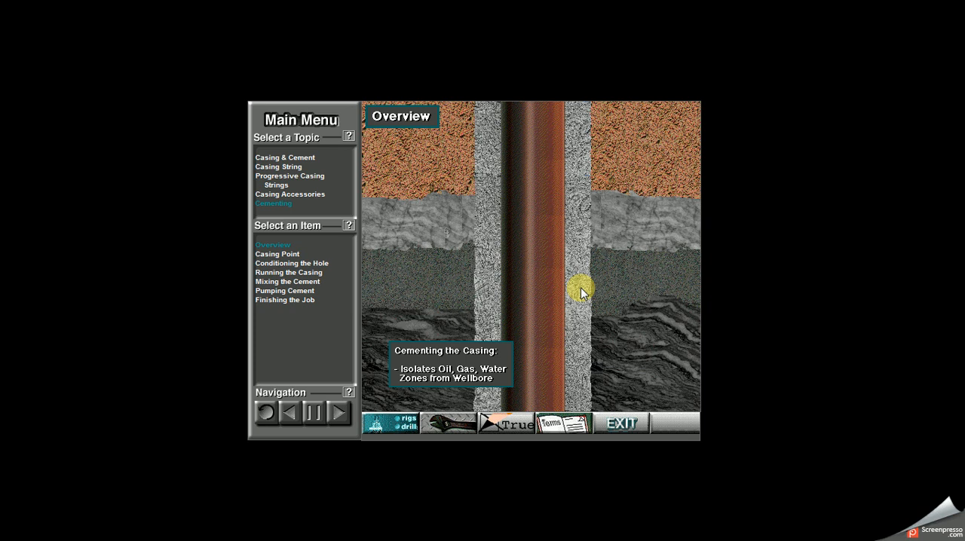
pyautogui.click(339, 414)
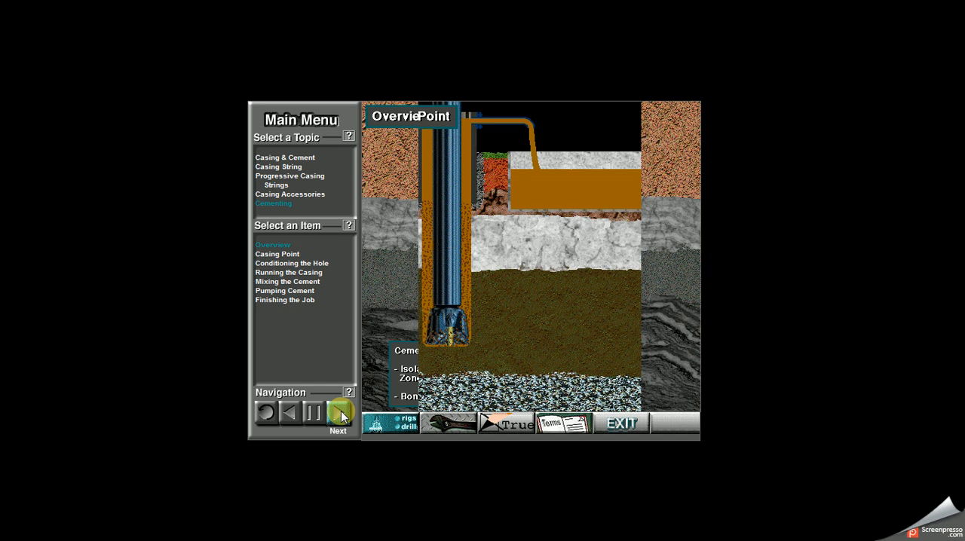
# Step through Casing Point and Conditioning the Hole and pause on Running the Casing.
pyautogui.click(339, 413)
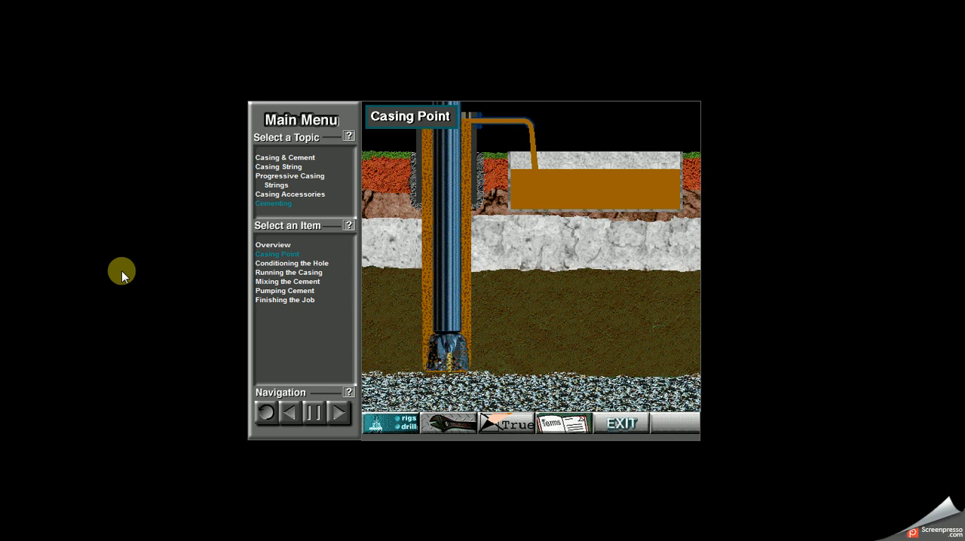
pyautogui.click(338, 413)
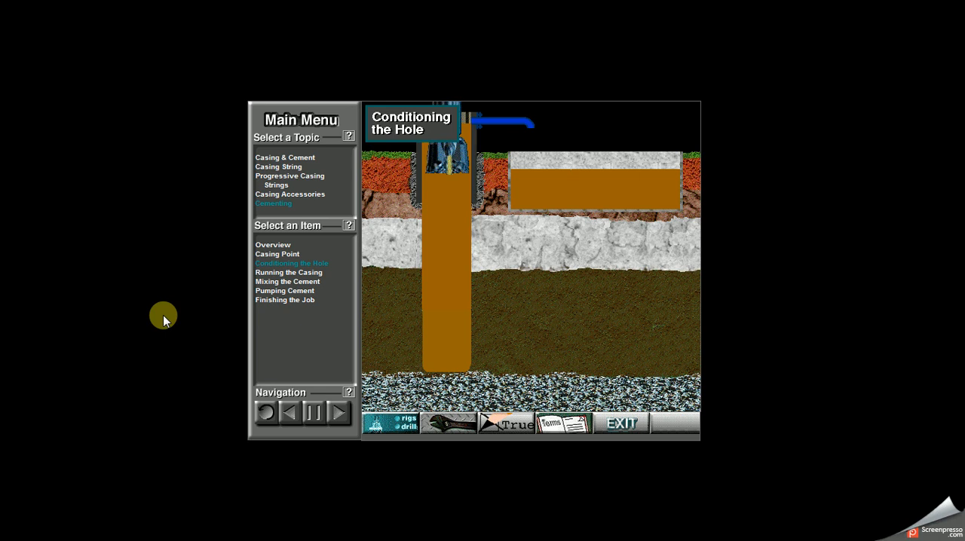
pyautogui.click(312, 413)
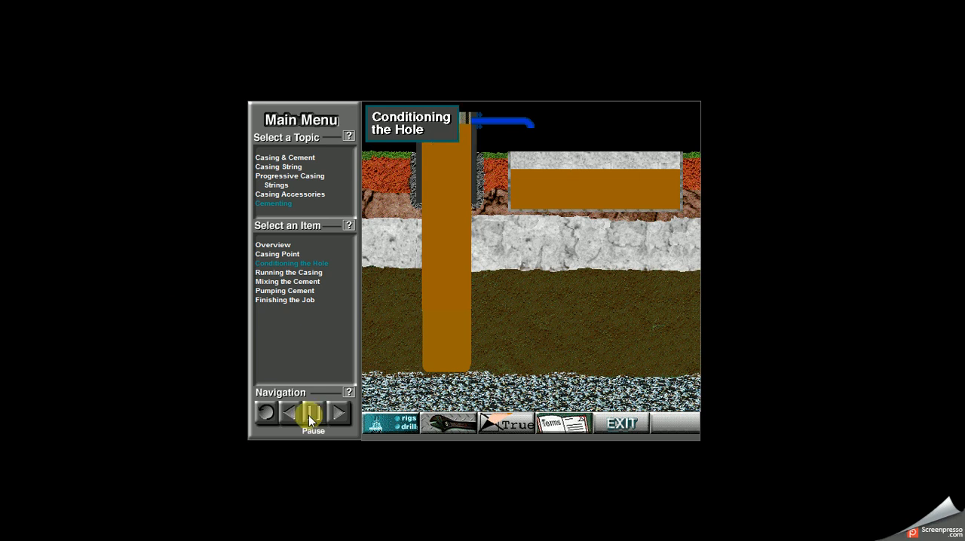
pyautogui.click(312, 413)
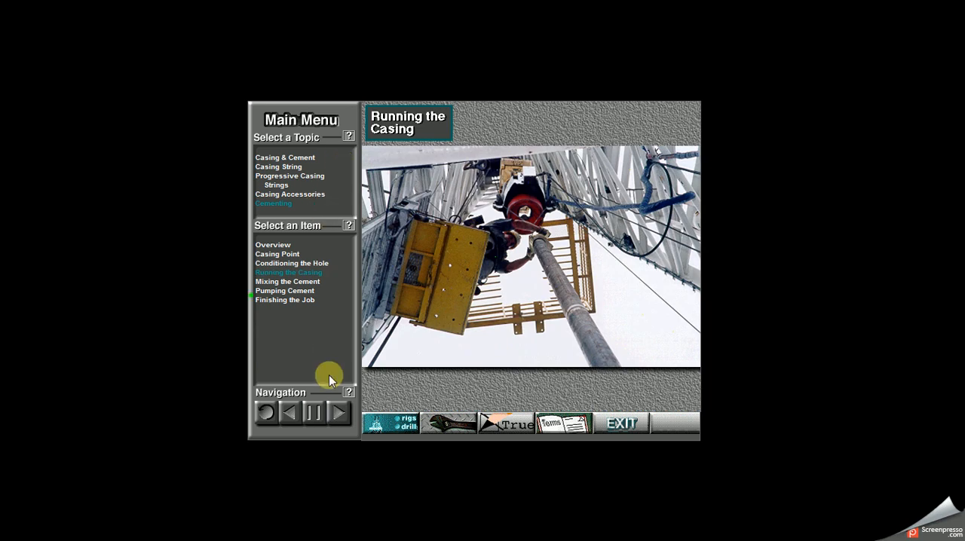
pyautogui.moveTo(314, 413)
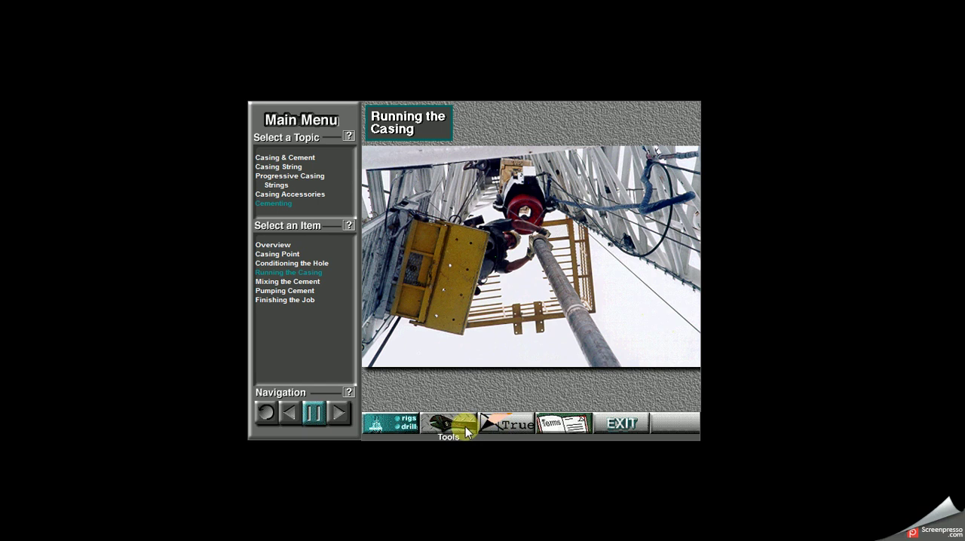
pyautogui.moveTo(564, 424)
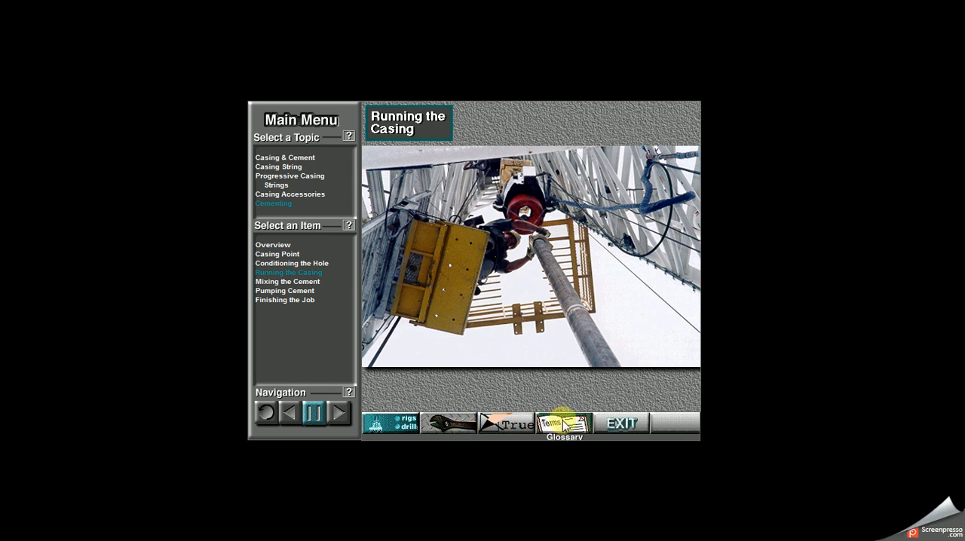
pyautogui.moveTo(556, 364)
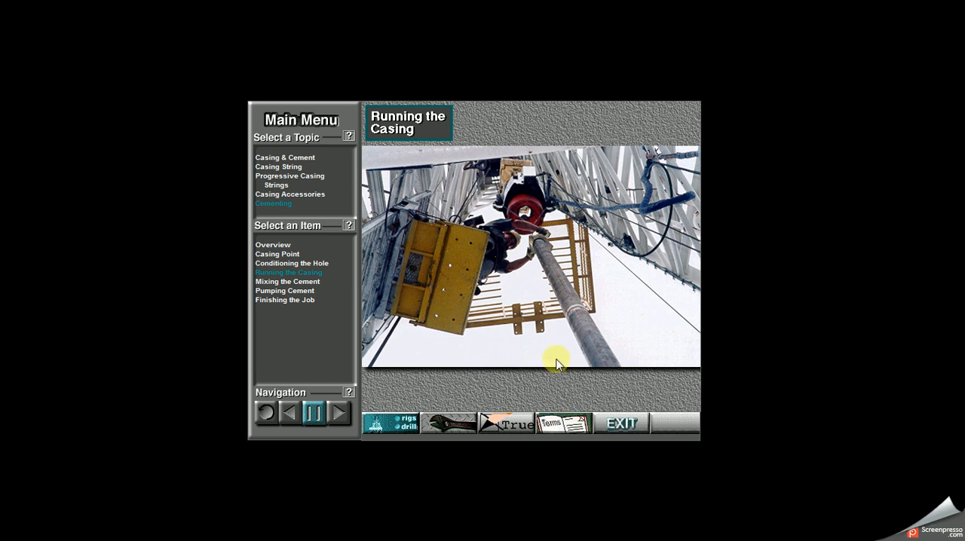
pyautogui.moveTo(419, 143)
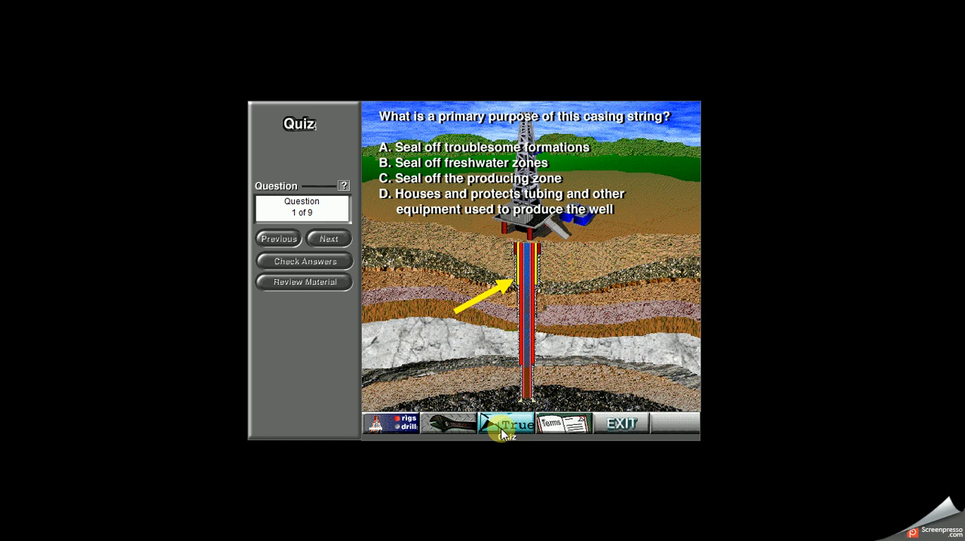
pyautogui.moveTo(449, 421)
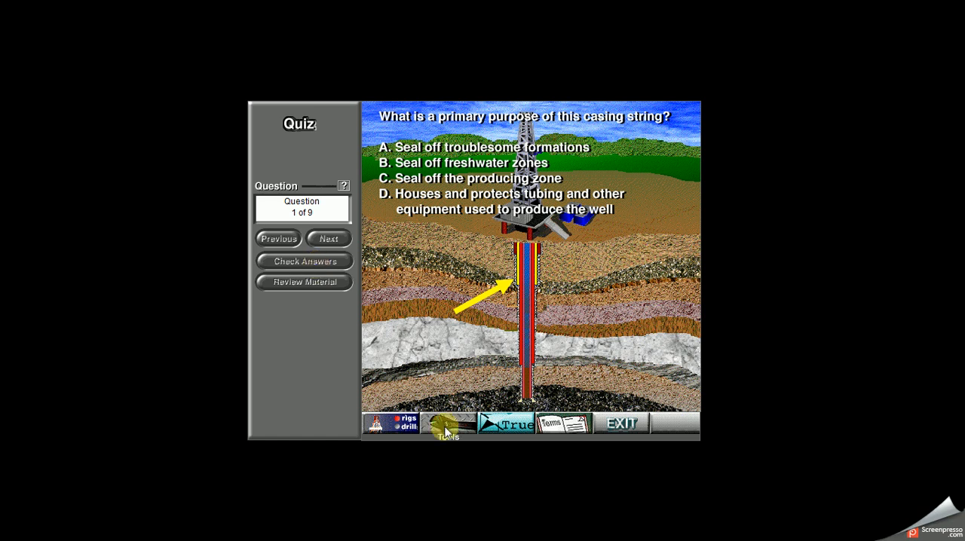
pyautogui.moveTo(436, 430)
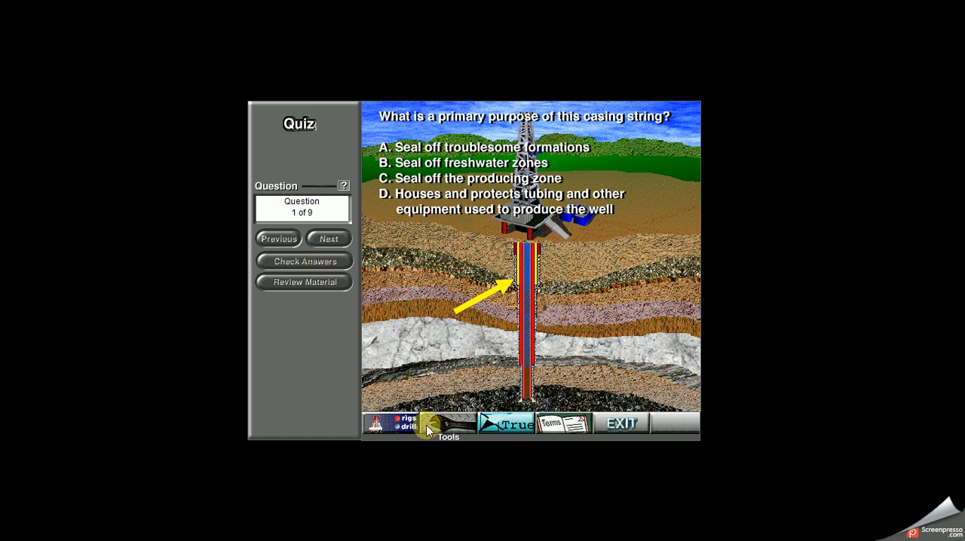
pyautogui.moveTo(460, 289)
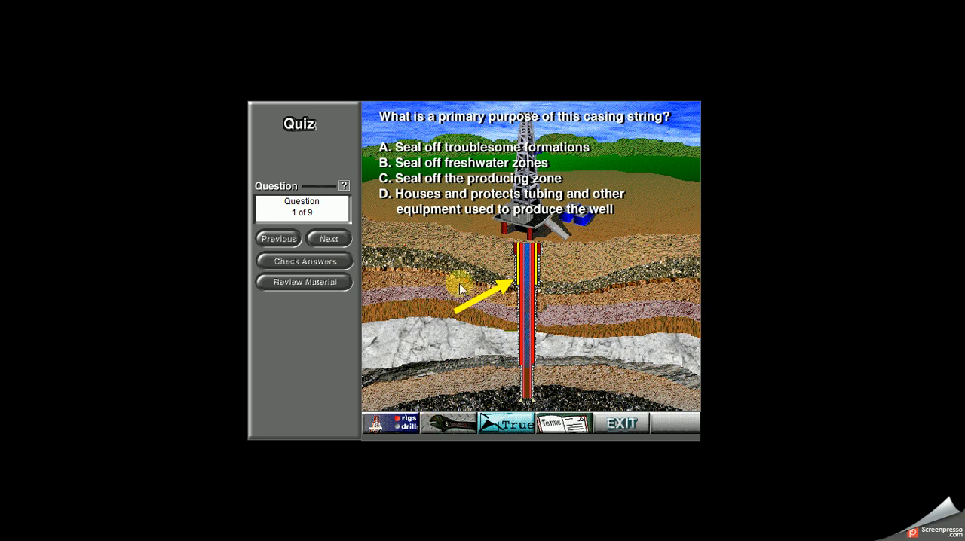
pyautogui.moveTo(332, 196)
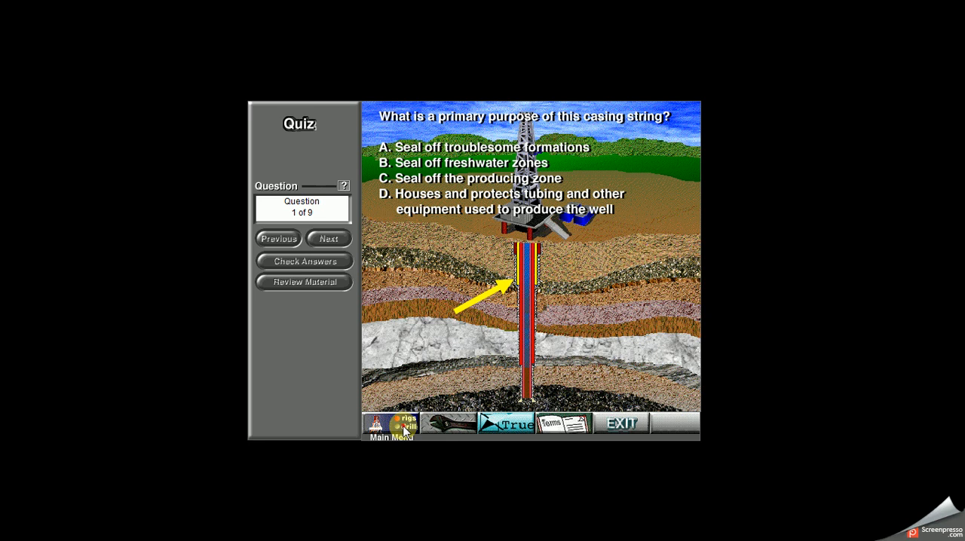
# Return from the quiz's question 1 of 9 to the lesson main menu.
pyautogui.click(391, 423)
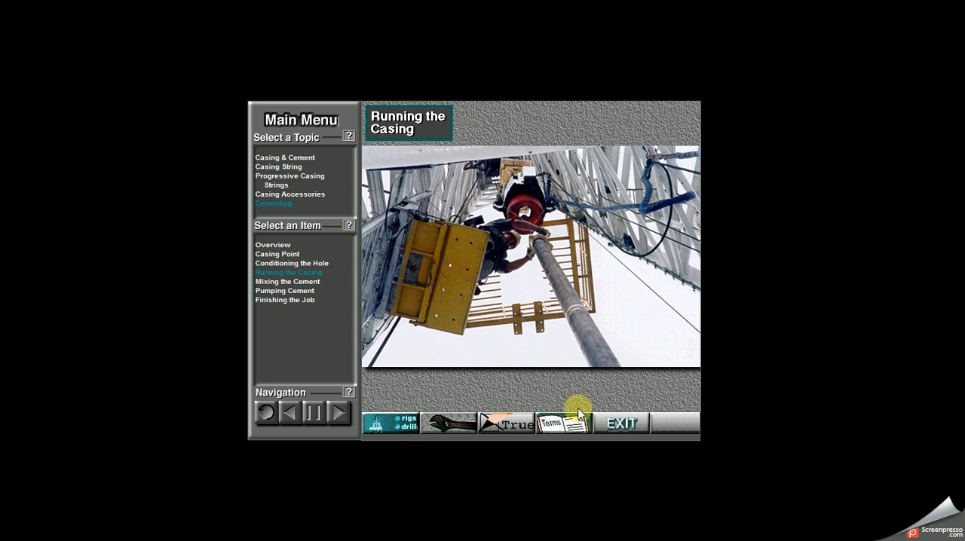
pyautogui.moveTo(511, 223)
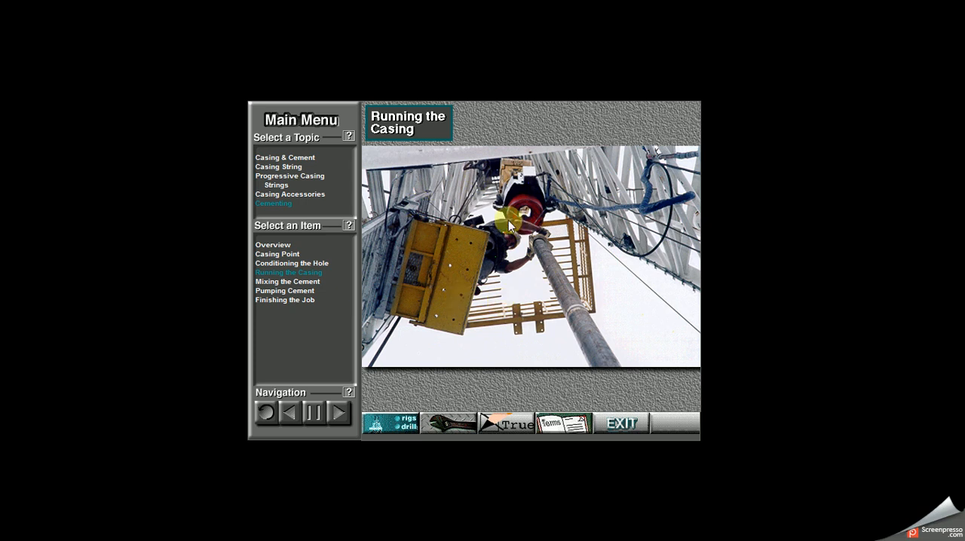
pyautogui.moveTo(484, 368)
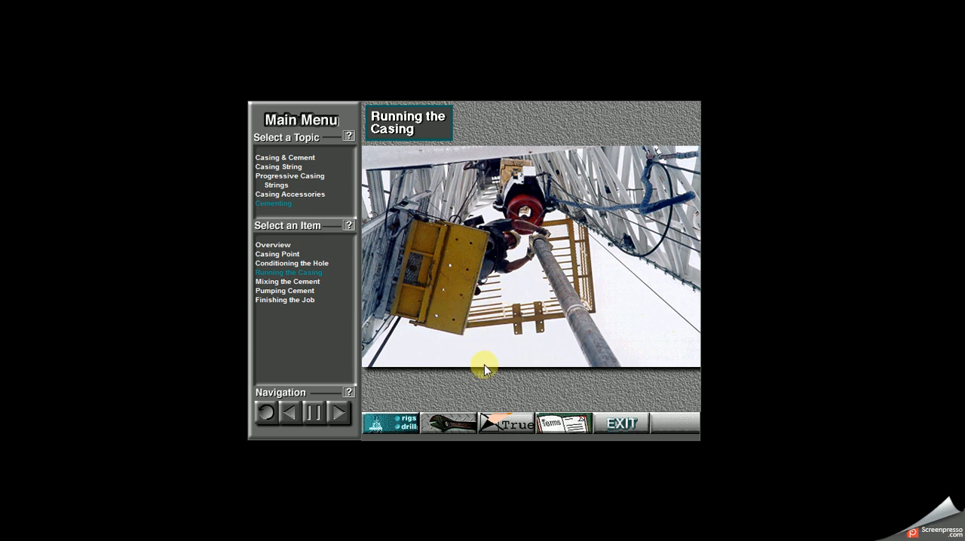
pyautogui.moveTo(611, 425)
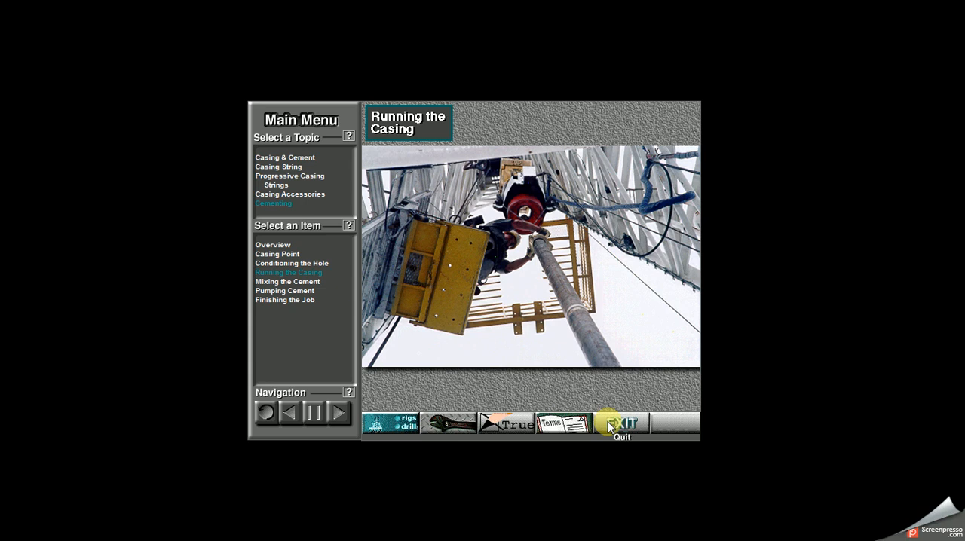
# Exit Oilwell Drilling Vol. 8 via Just Quit, returning to the CD 8 folder in Explorer.
pyautogui.click(621, 422)
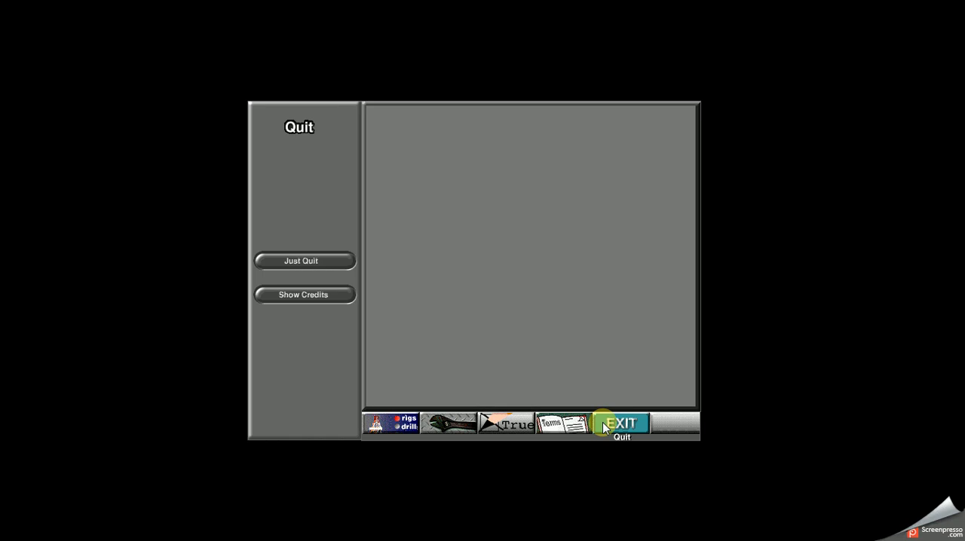
pyautogui.click(304, 261)
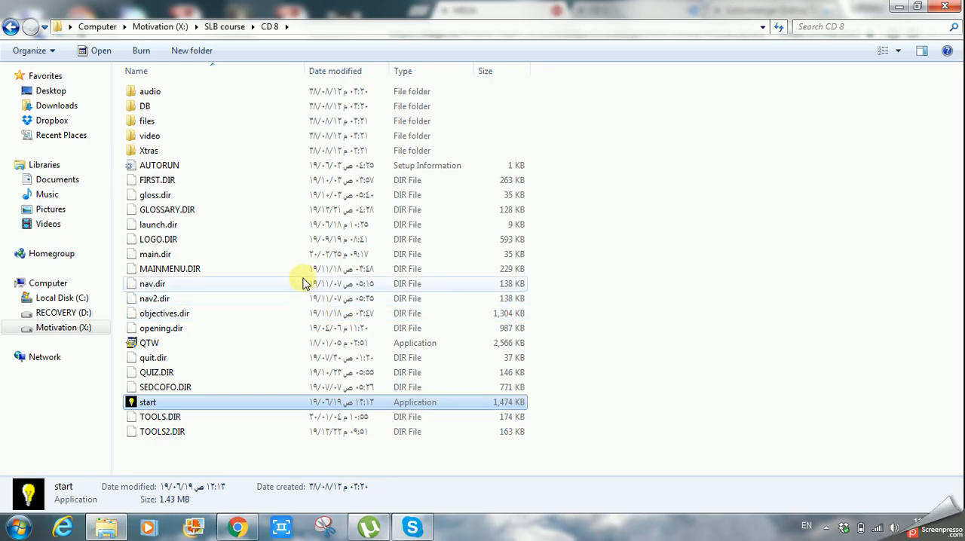